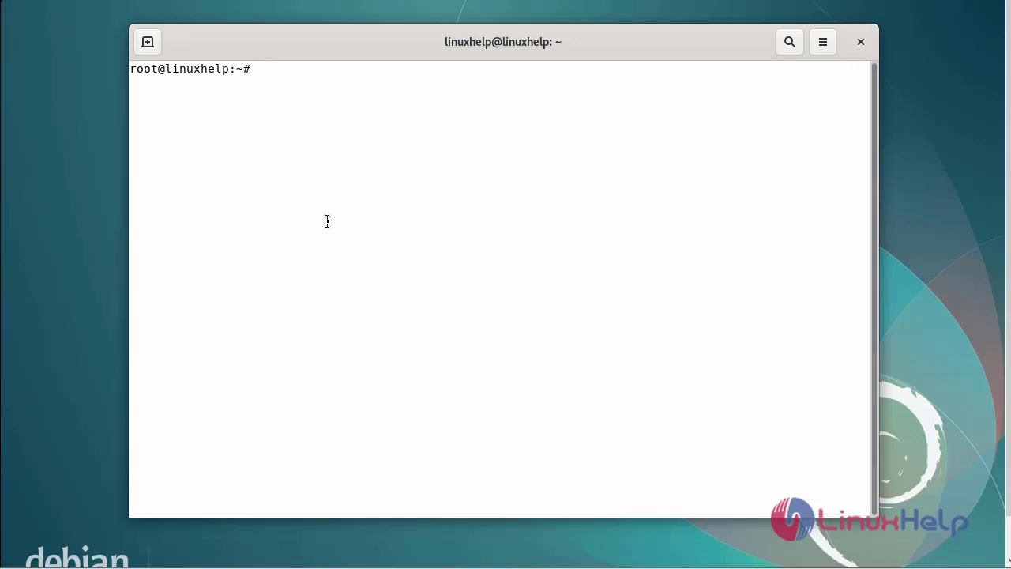
- Run lsb_release -a to identify the system as Debian GNU/Linux 11 (bullseye)
type("lsb")
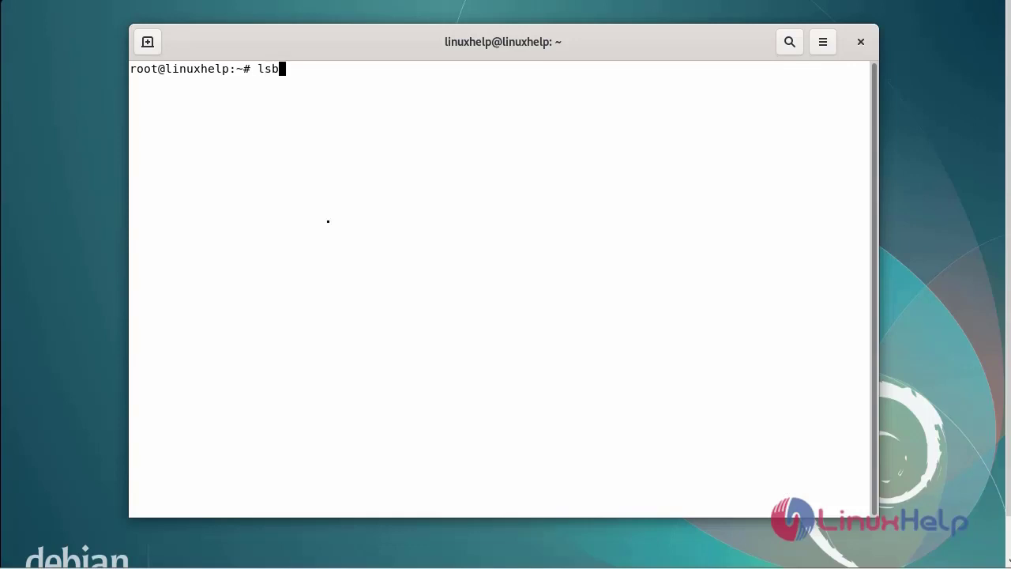
type("_release -a")
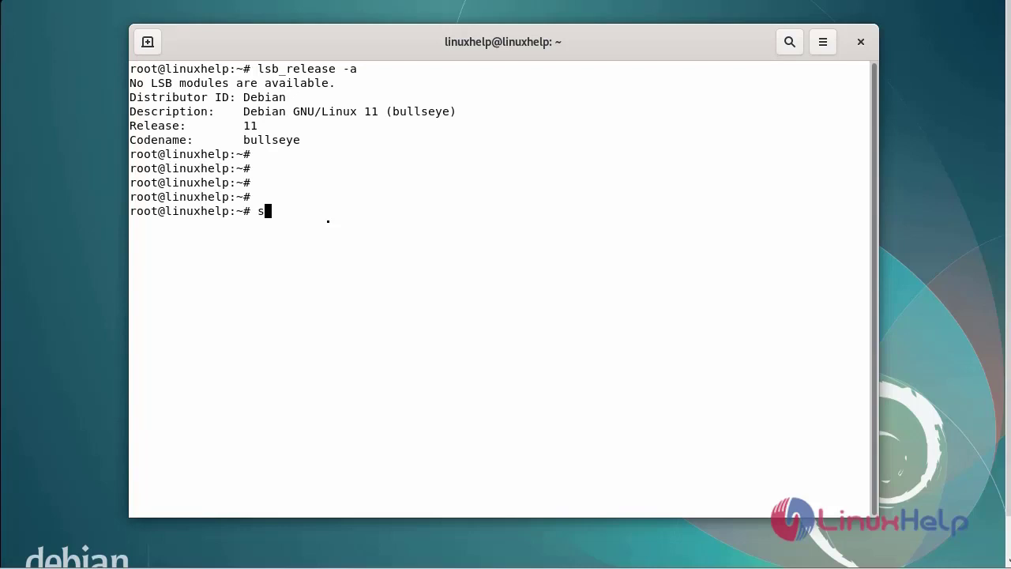
- Run sudo apt-get update to fetch the Debian bullseye, MySQL and PHP package indexes
type("udo ap")
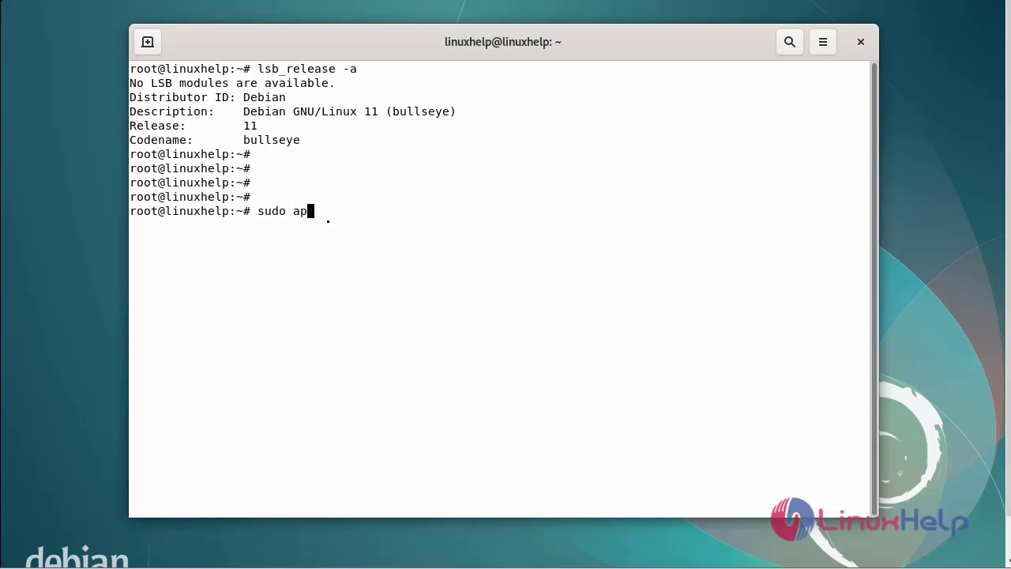
type("t-get upda")
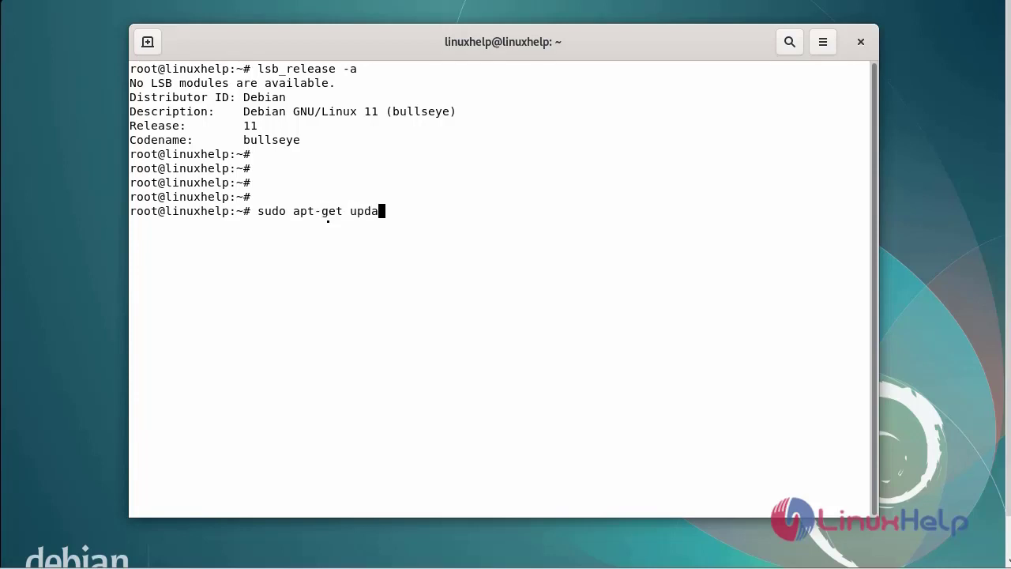
type("te")
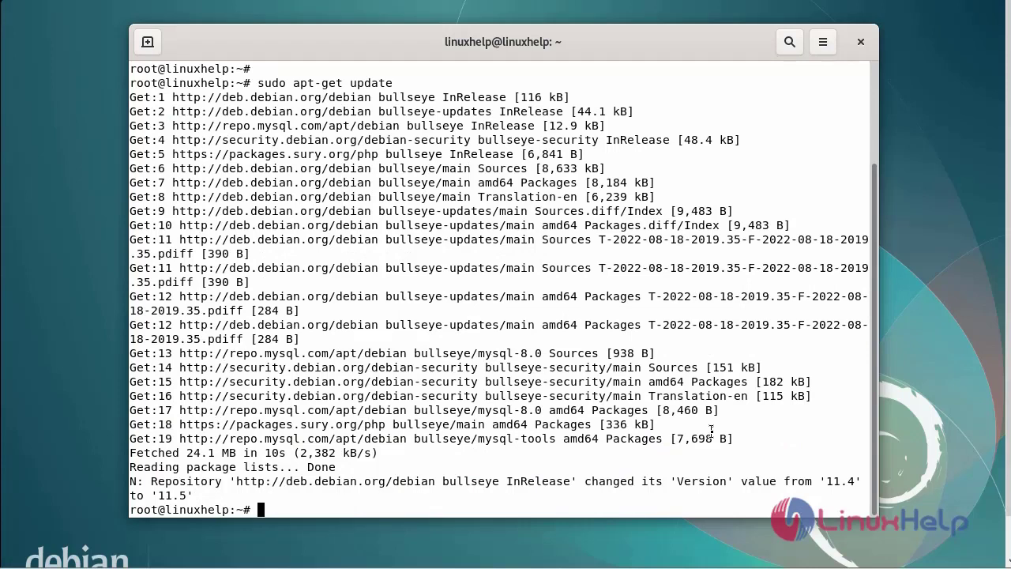
key("Return")
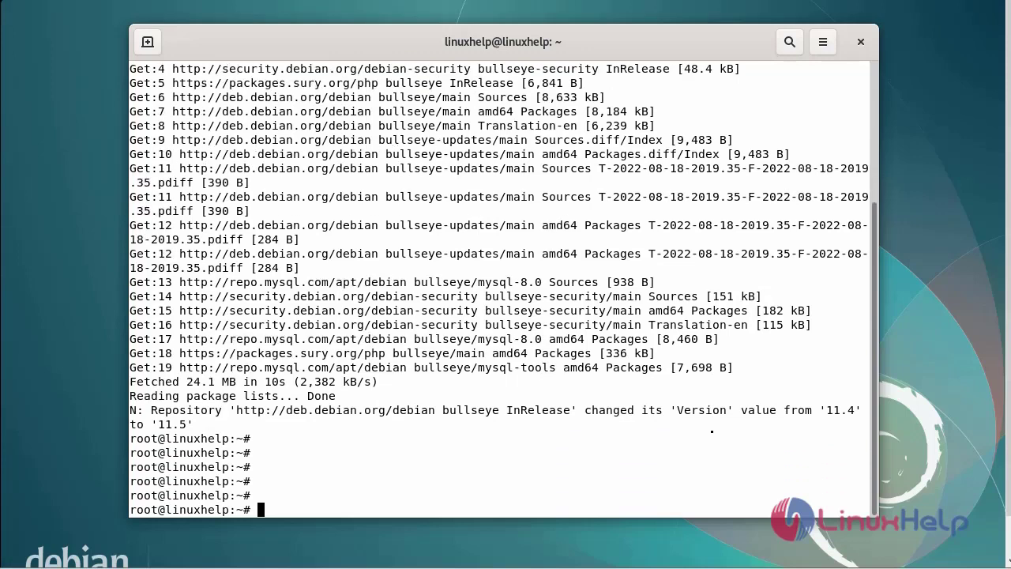
- Run sudo apt install xrdp to install xrdp and xorgxrdp with their services enabled
type("sudo a")
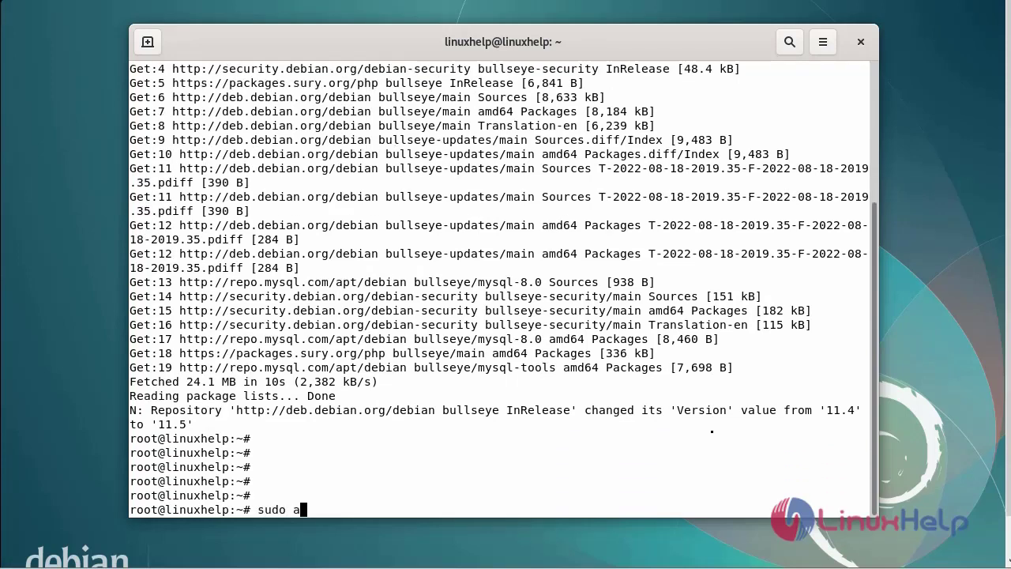
type("pt insta")
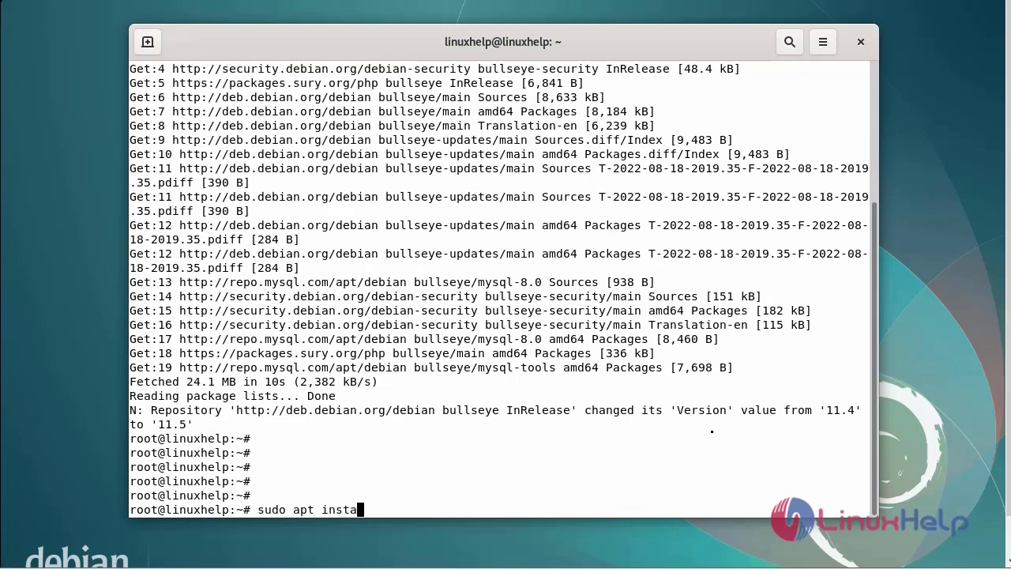
type("ll xrd")
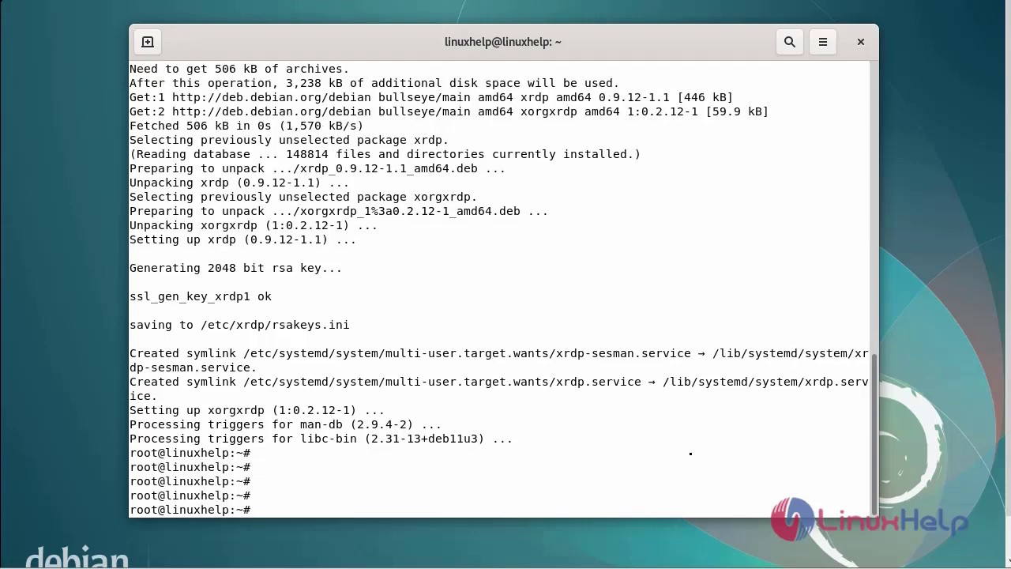
- Run systemctl start xrdp to start the xrdp service
type("s")
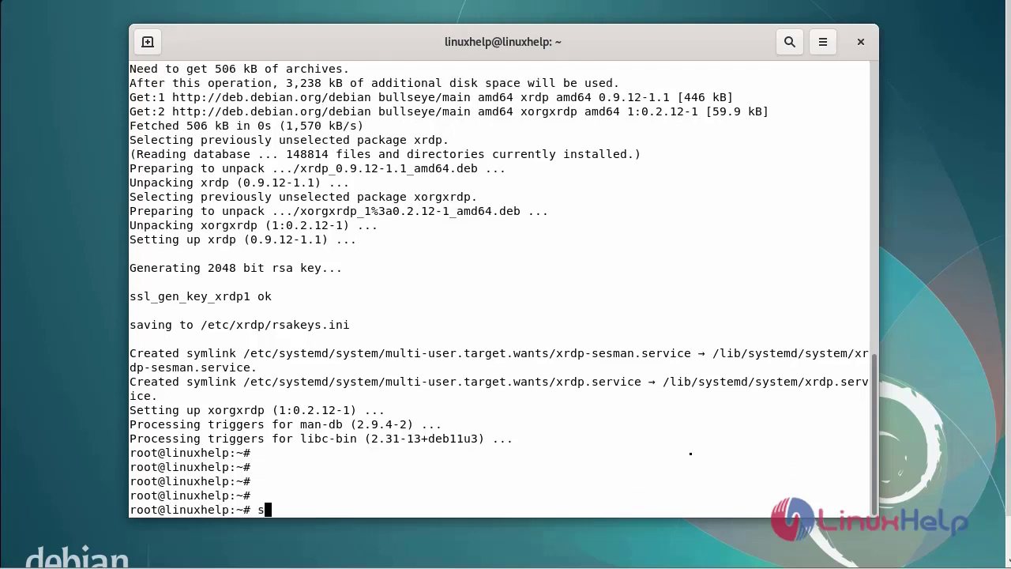
type("ystemc")
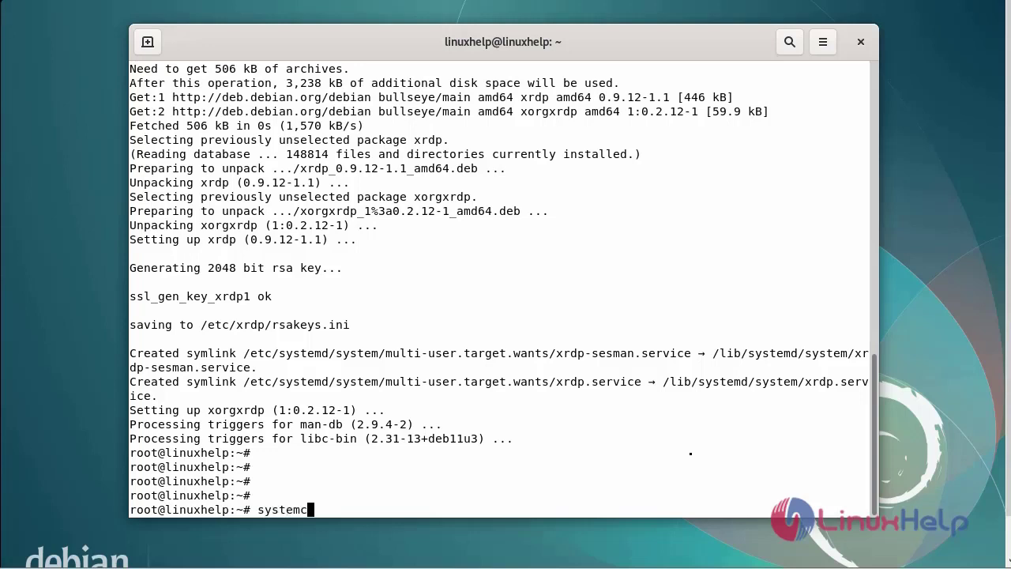
type("tl")
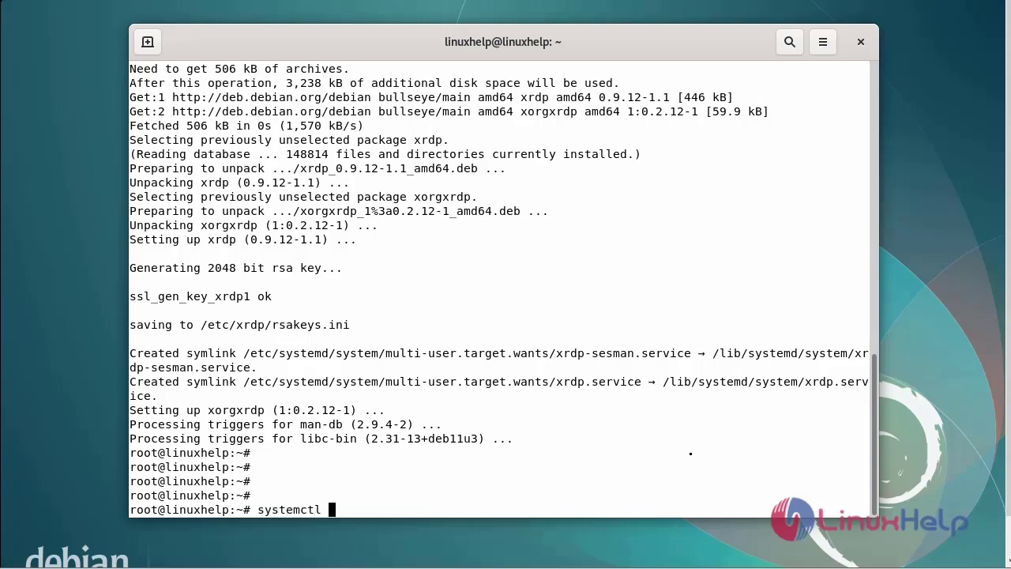
type("start")
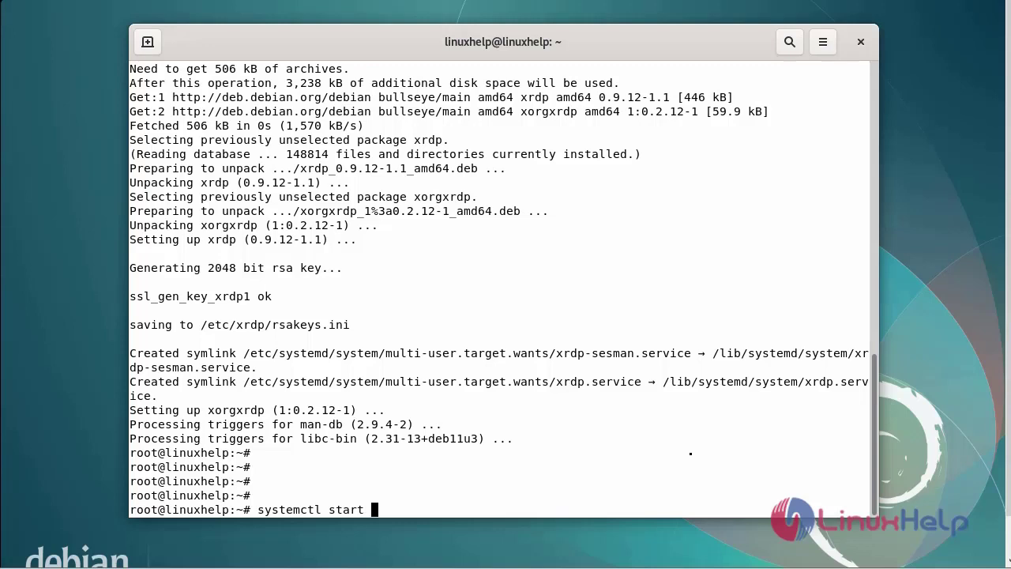
type("xrdp")
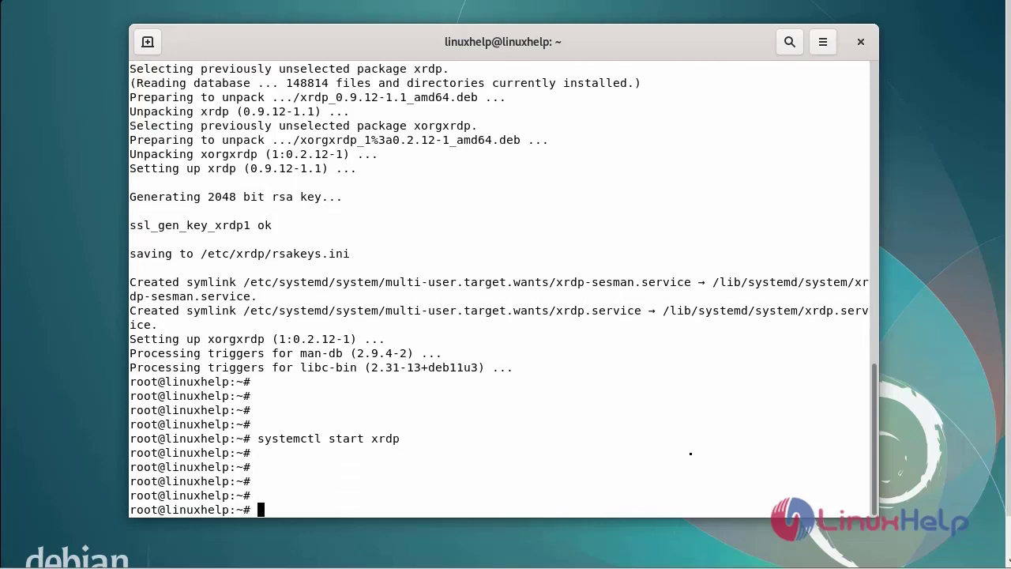
- Run systemctl status xrdp to confirm xrdp is active and listening on port 3389
type("system")
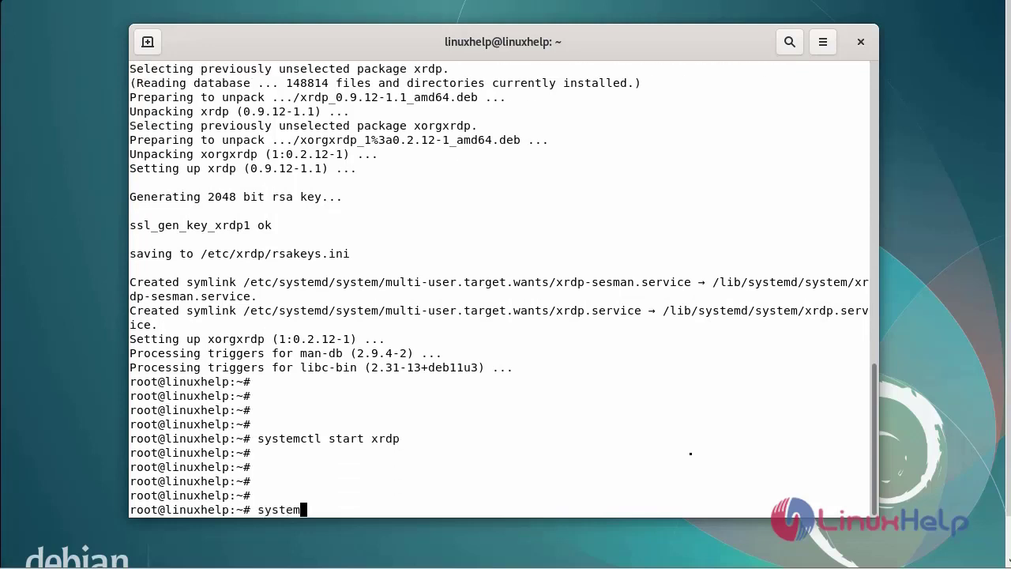
type("ctl s")
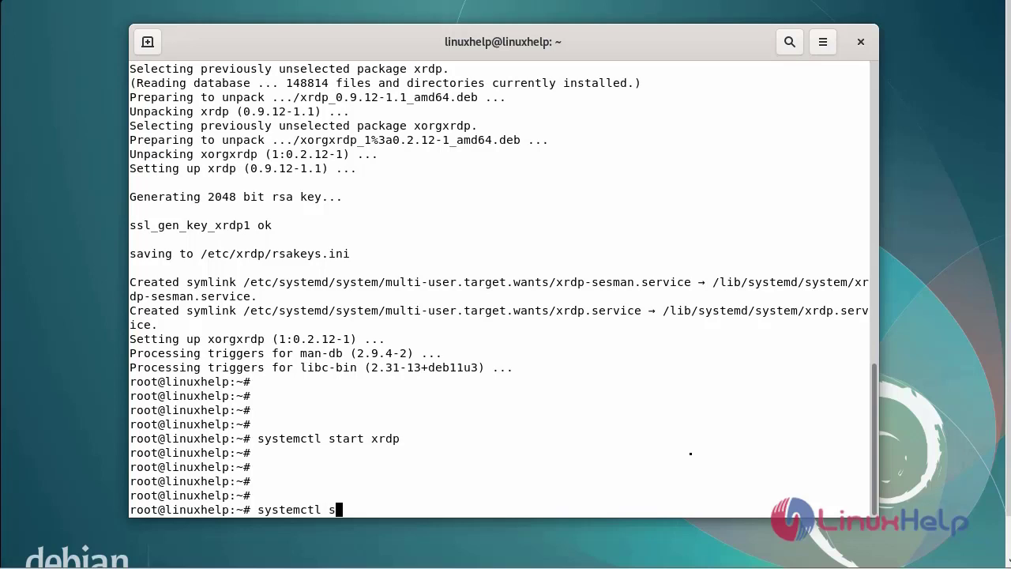
type("tatus")
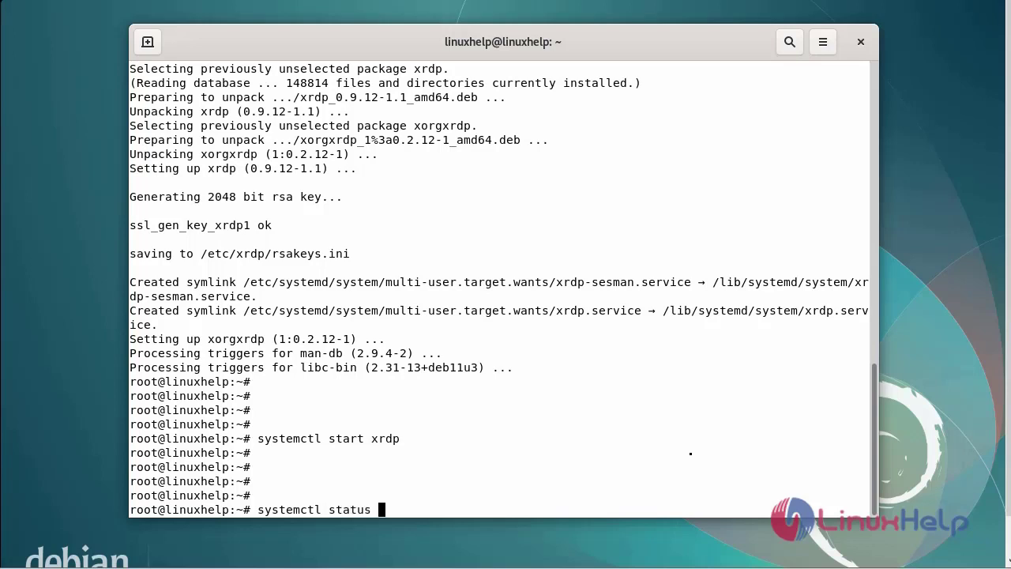
type("xrdp")
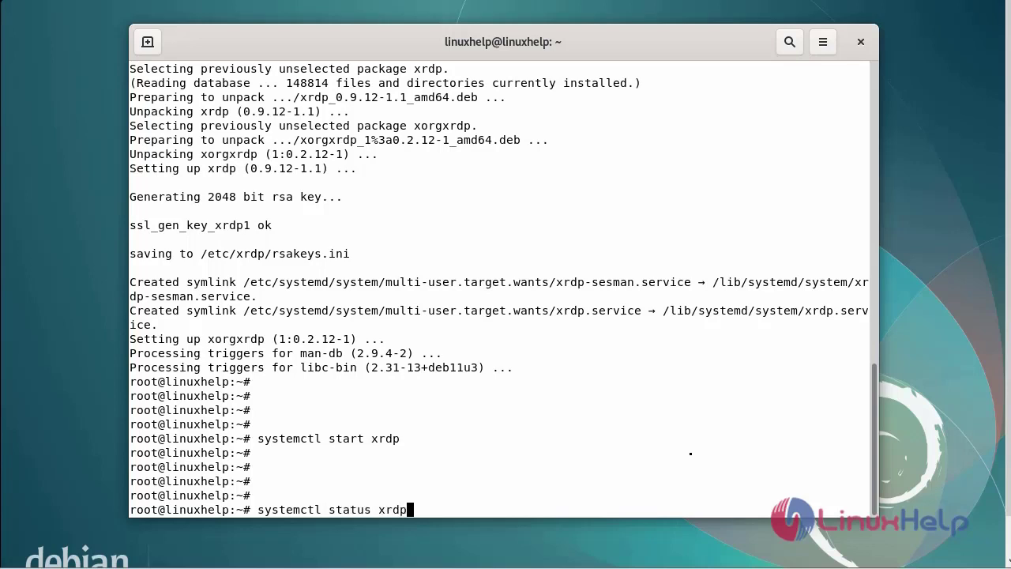
key("Return")
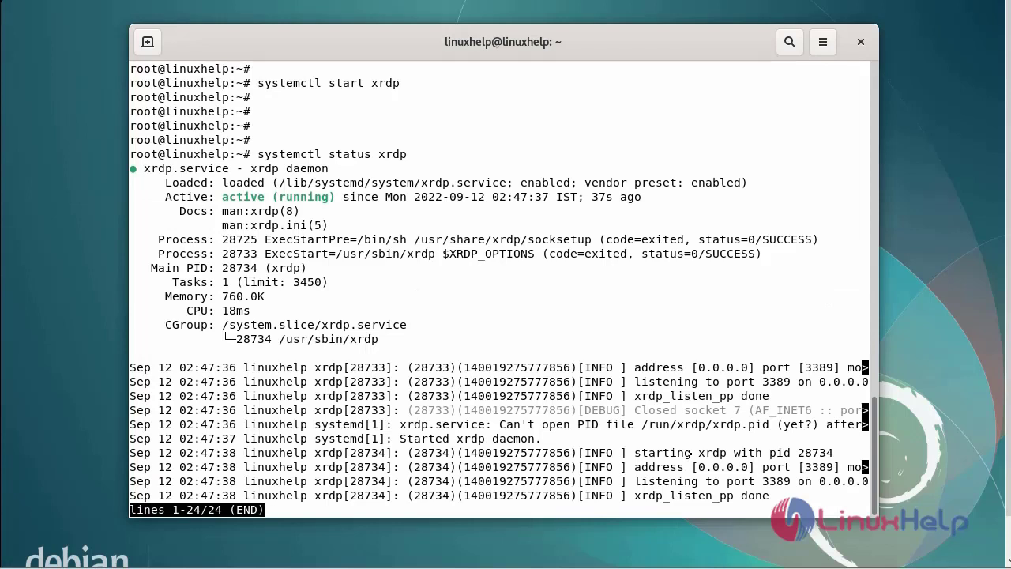
mouse_move(741, 463)
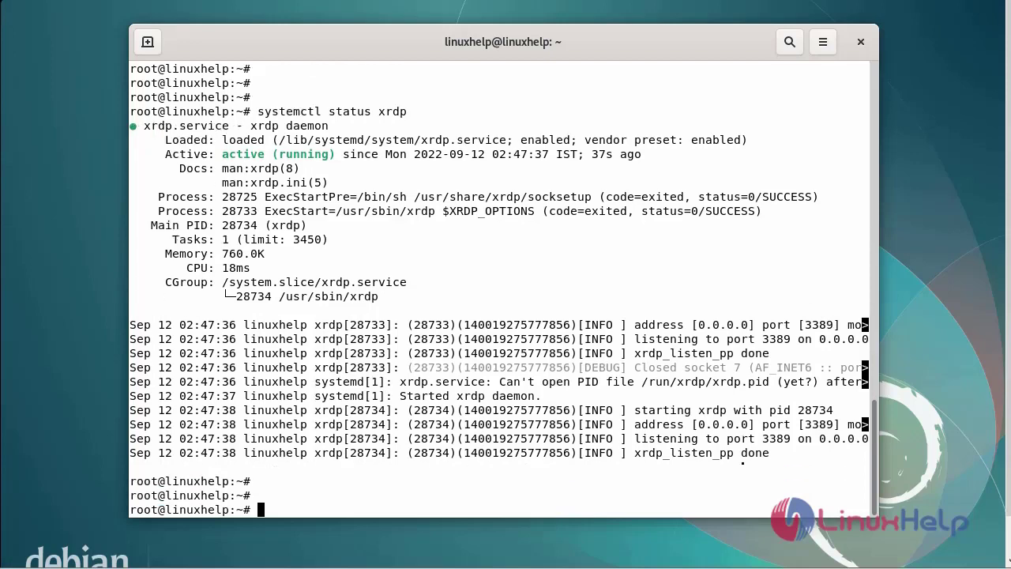
type("systemctl")
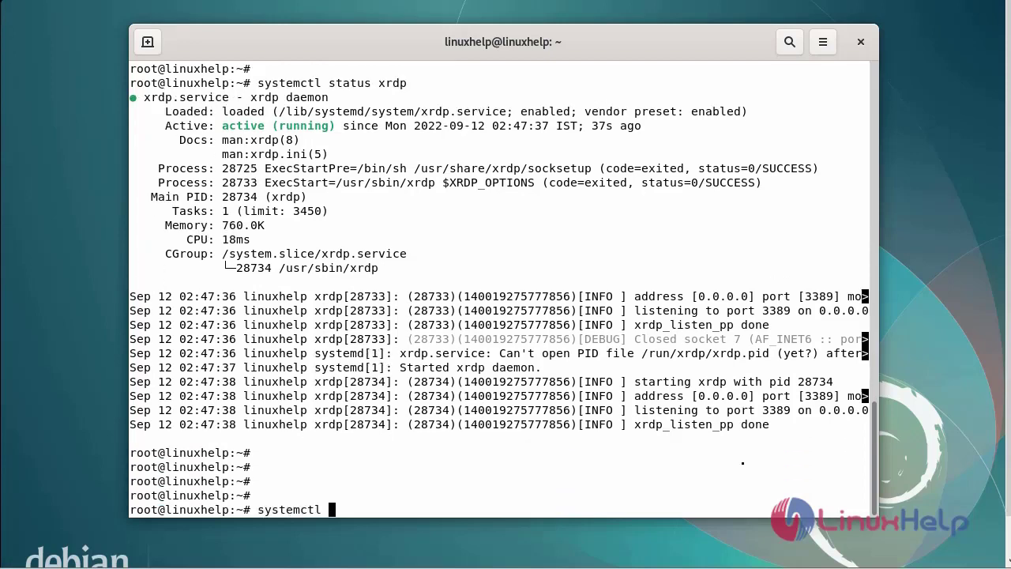
- Run systemctl enable xrdp so xrdp starts automatically at boot
type("enable")
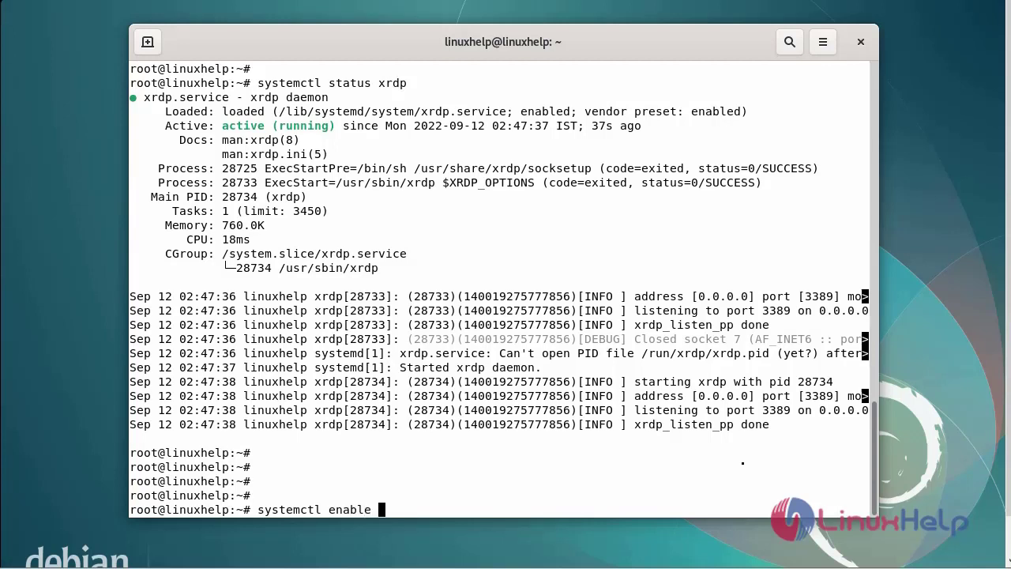
type("xrd")
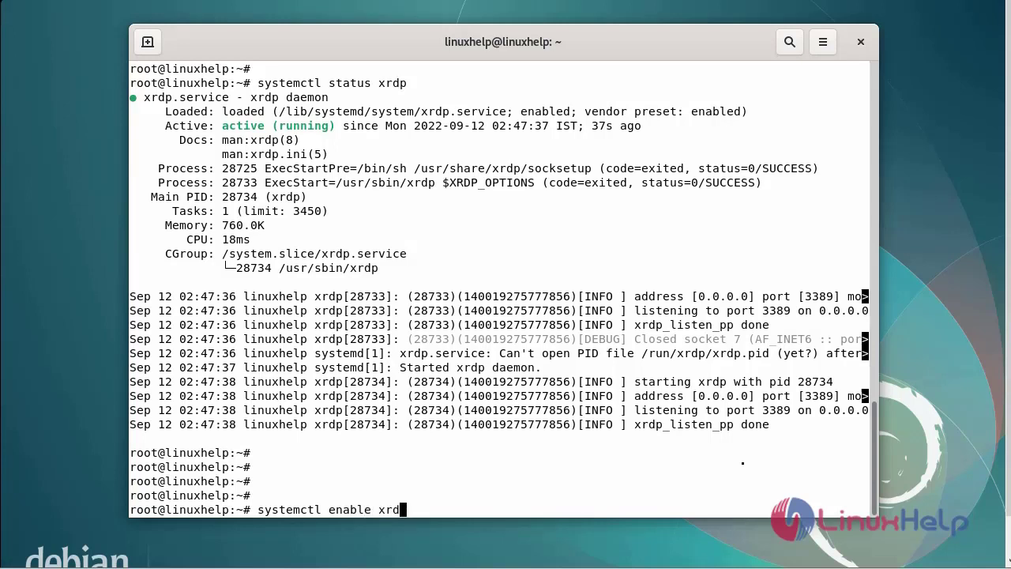
type("p")
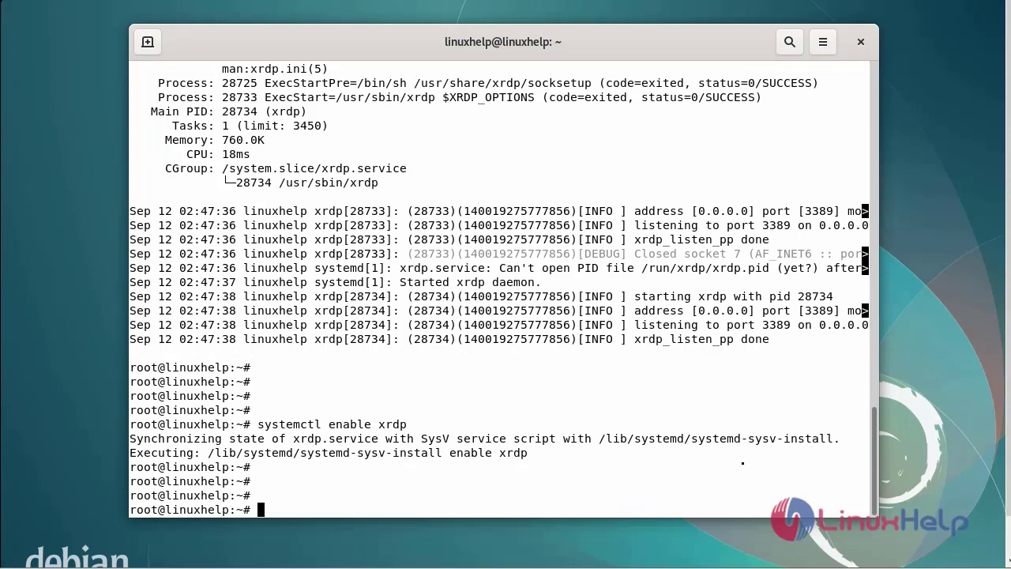
- Run sudo adduser xrdp ssl-cert to add the xrdp user to the ssl-cert group
type("sudo")
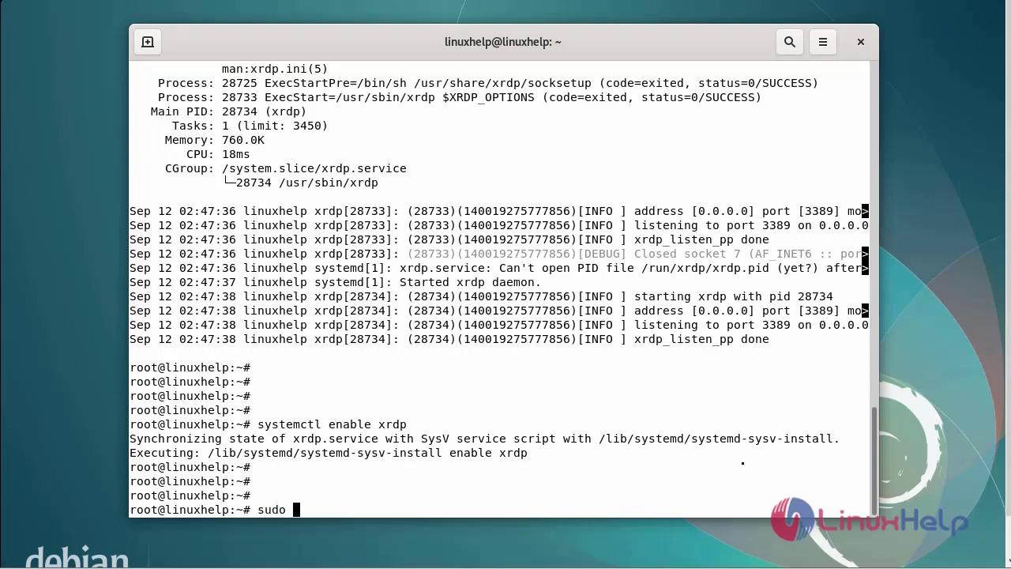
type("adduser x")
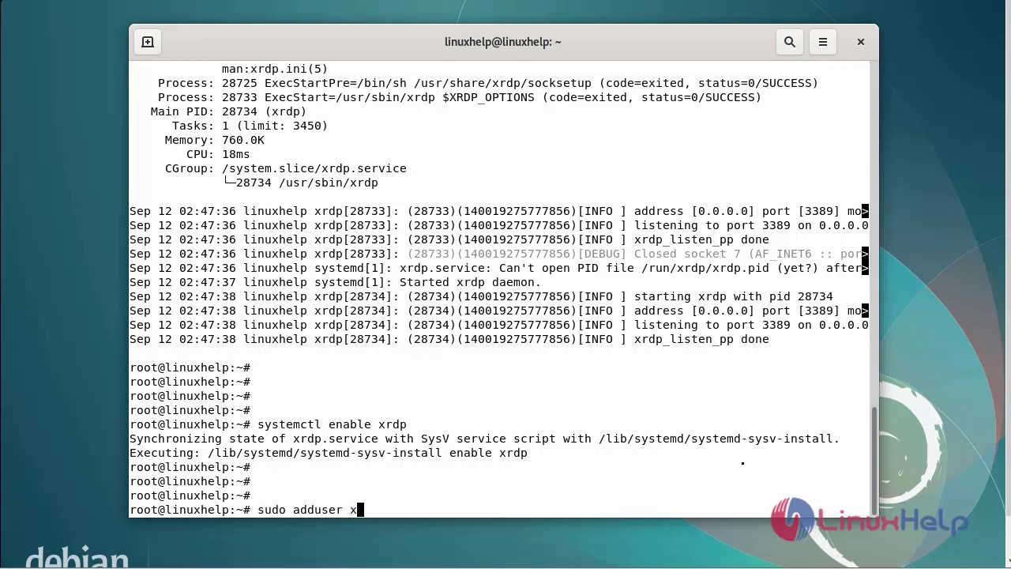
type("rdp")
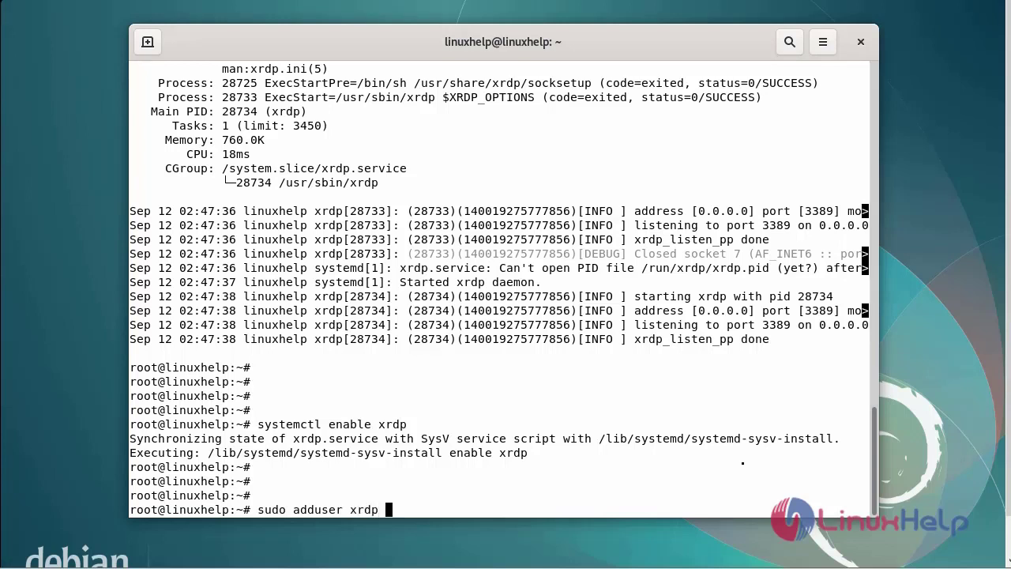
type("ssl")
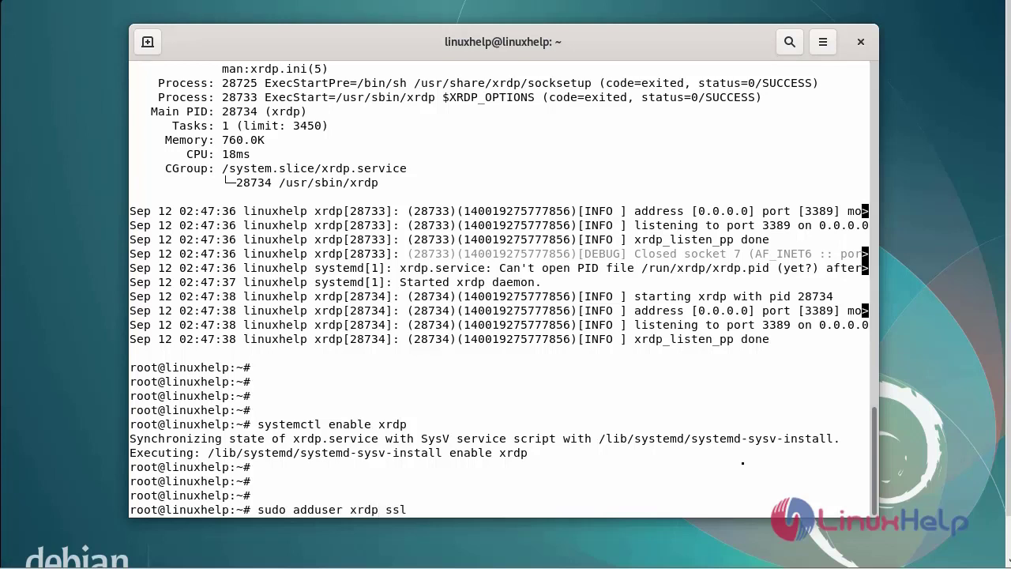
type("-")
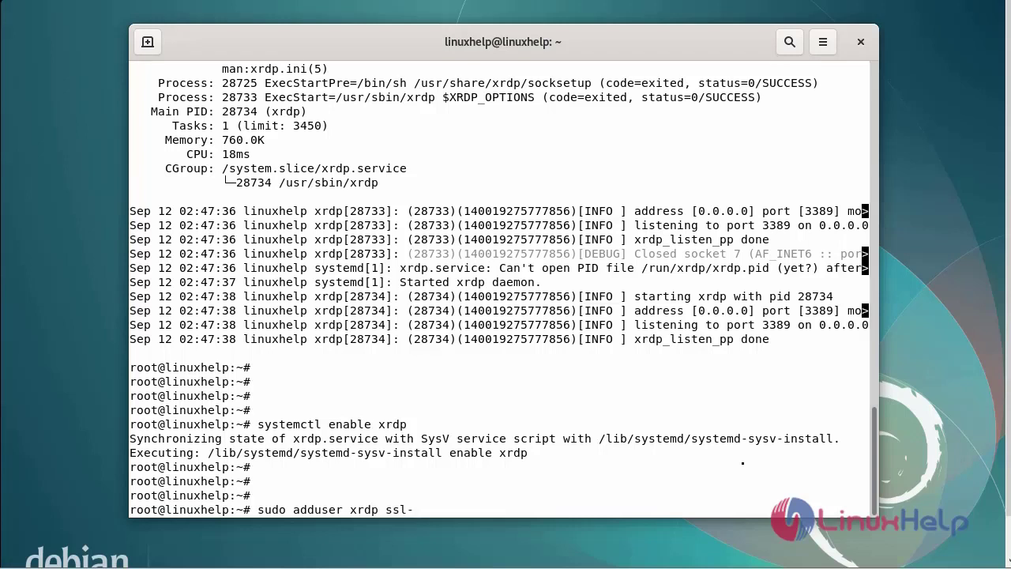
type("cert")
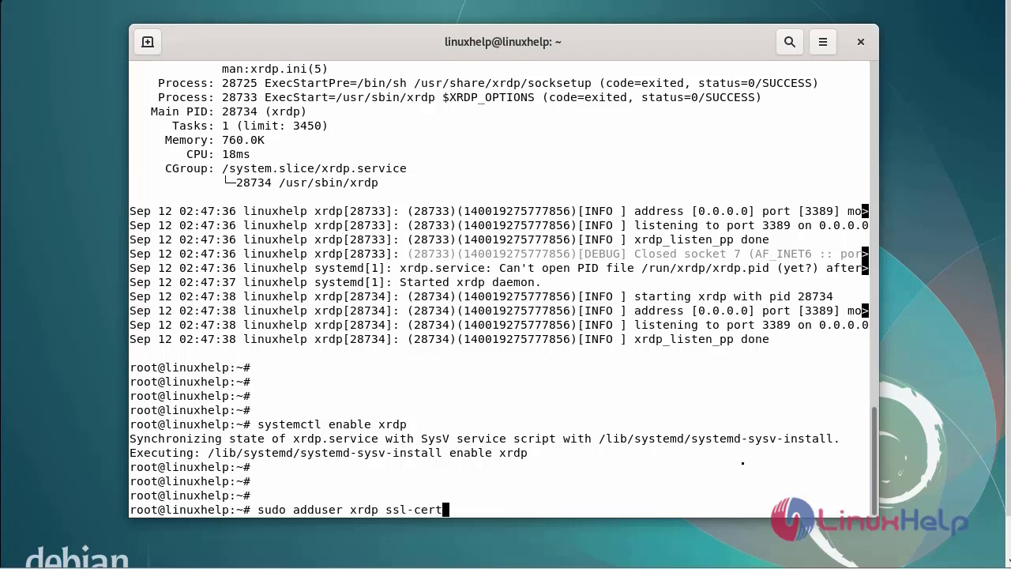
key("Return")
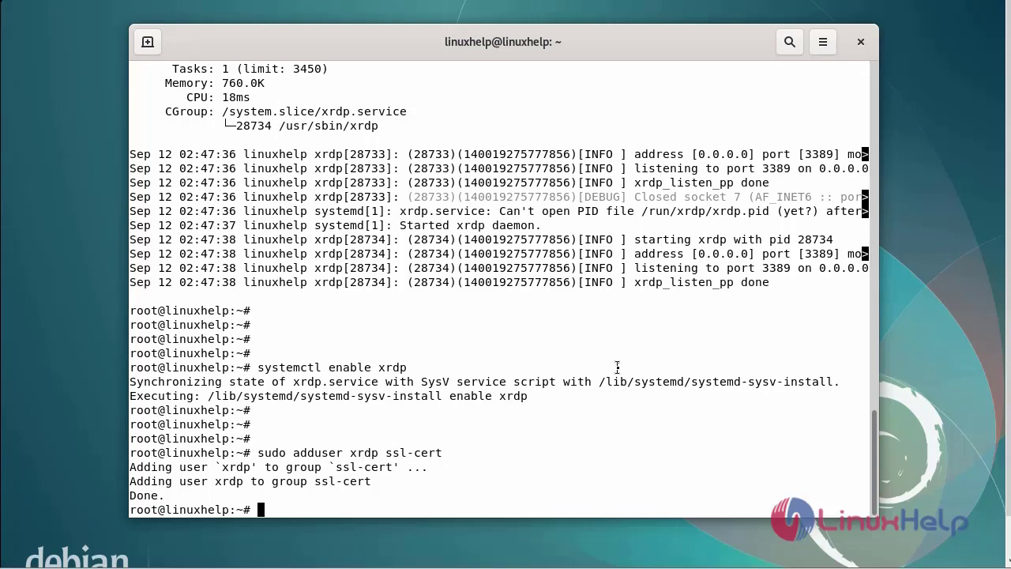
- Run systemctl restart xrdp so the service picks up the ssl-cert membership
type("systemct")
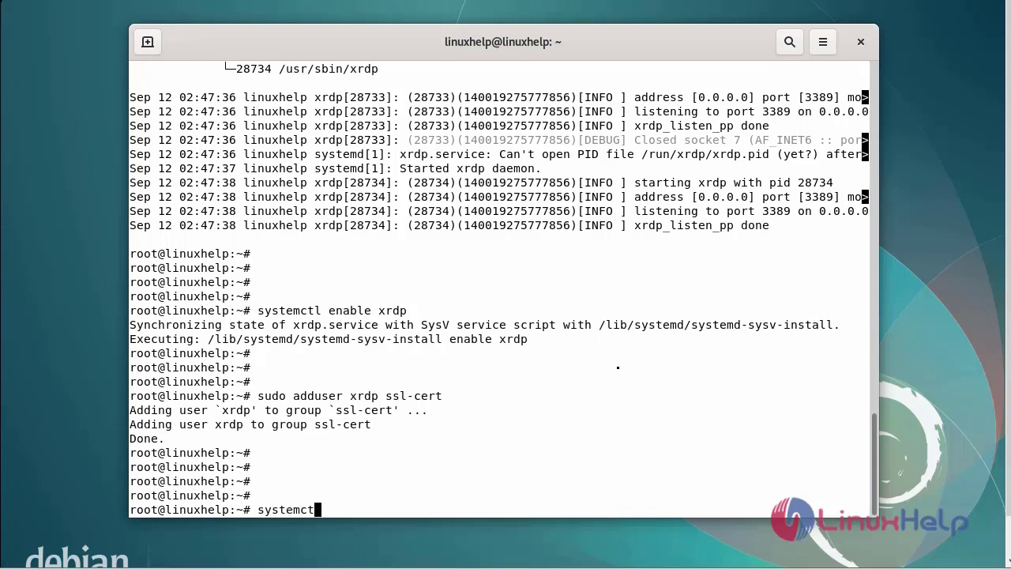
type("restart x")
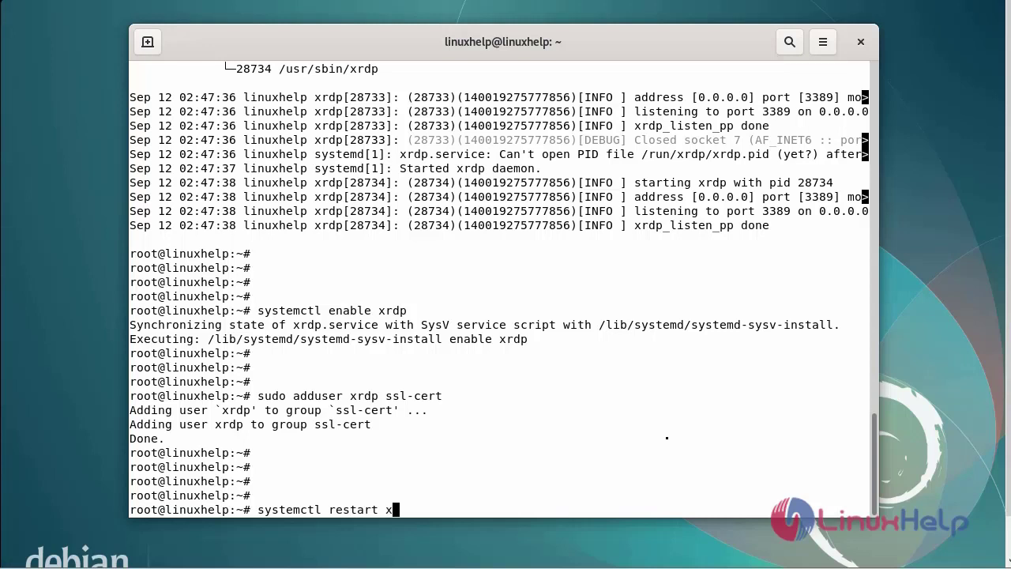
type("rdp")
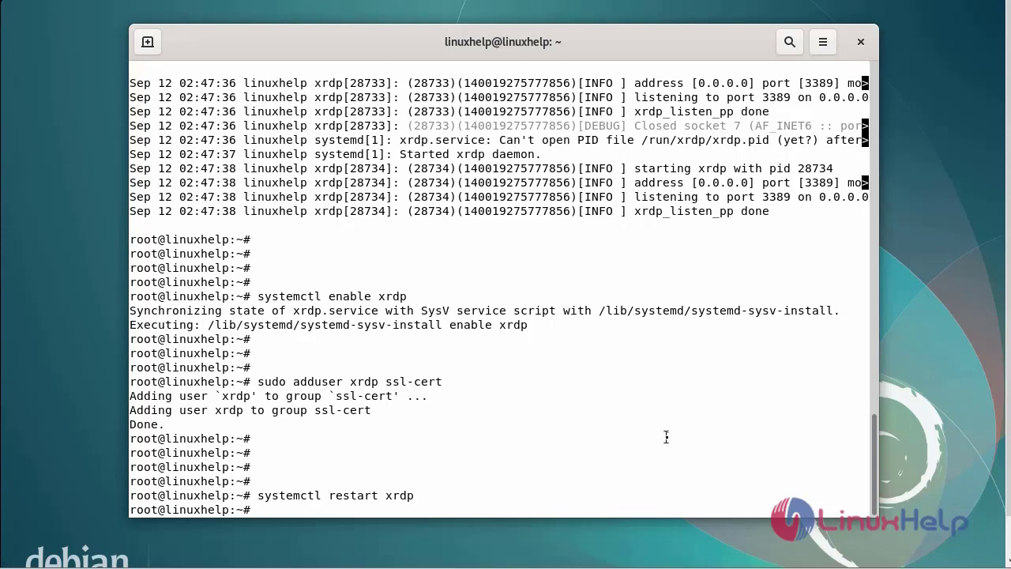
type("s")
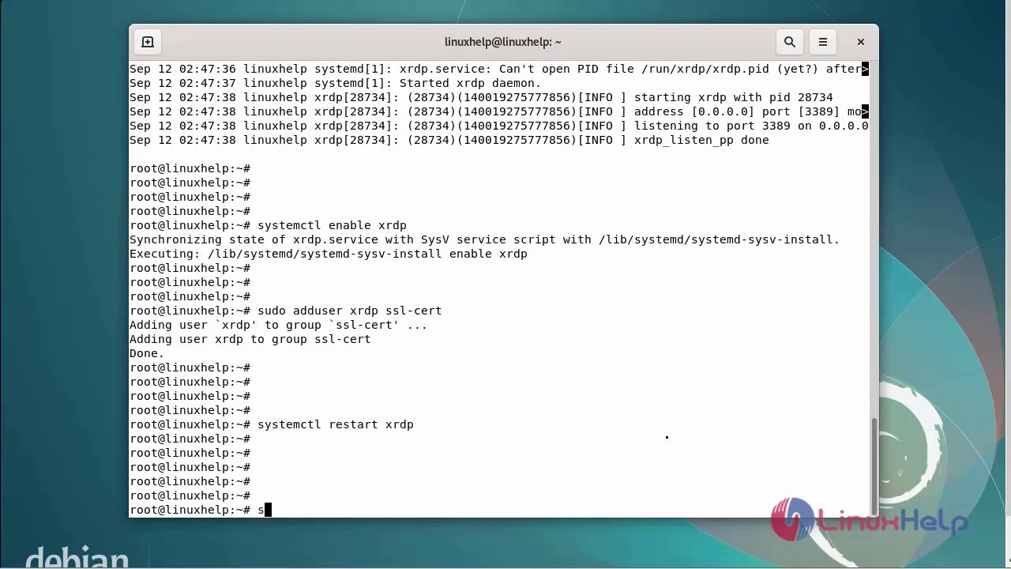
- Run sudo ufw status to check the firewall, then clear the screen
type("udo uf")
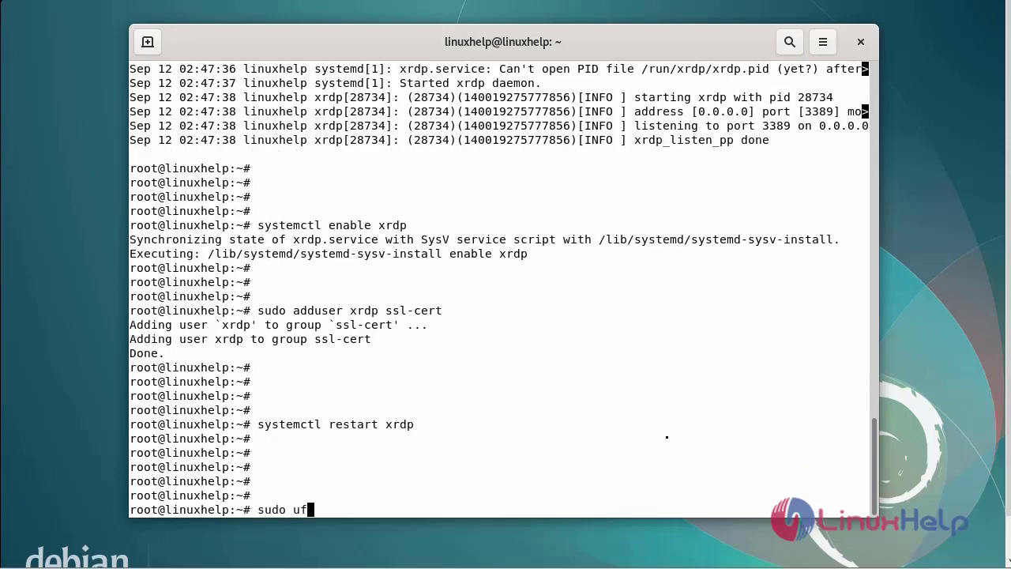
type("w")
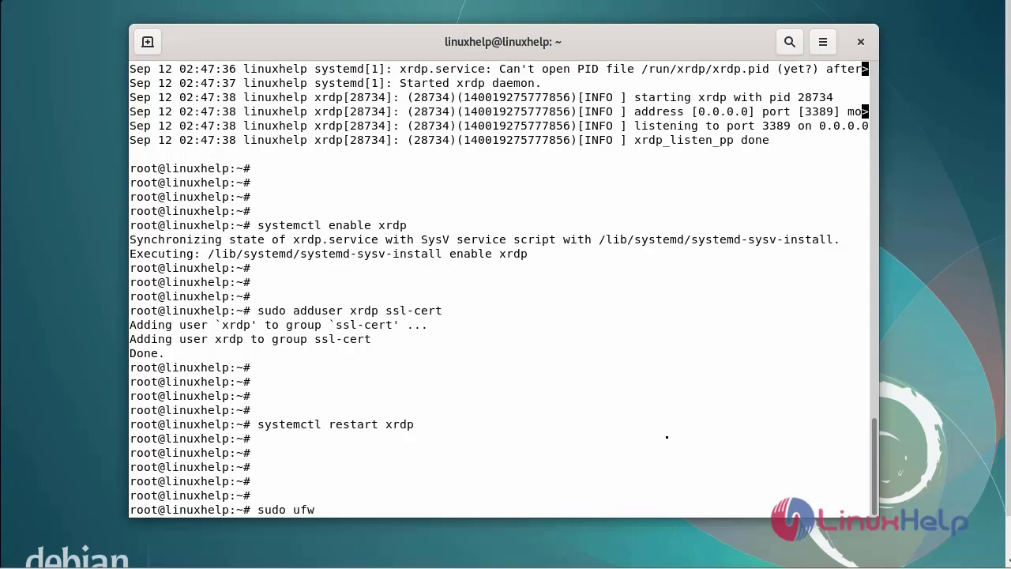
type("status")
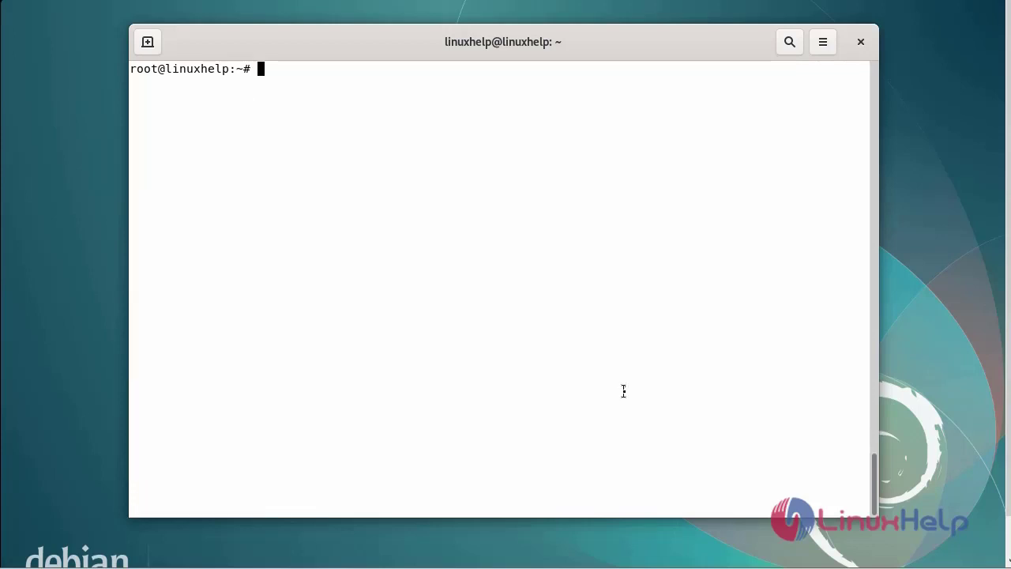
- Run sudo ufw allow 3389 to open port 3389 for IPv4 and IPv6, then start verifying with ufw status
type("sudo")
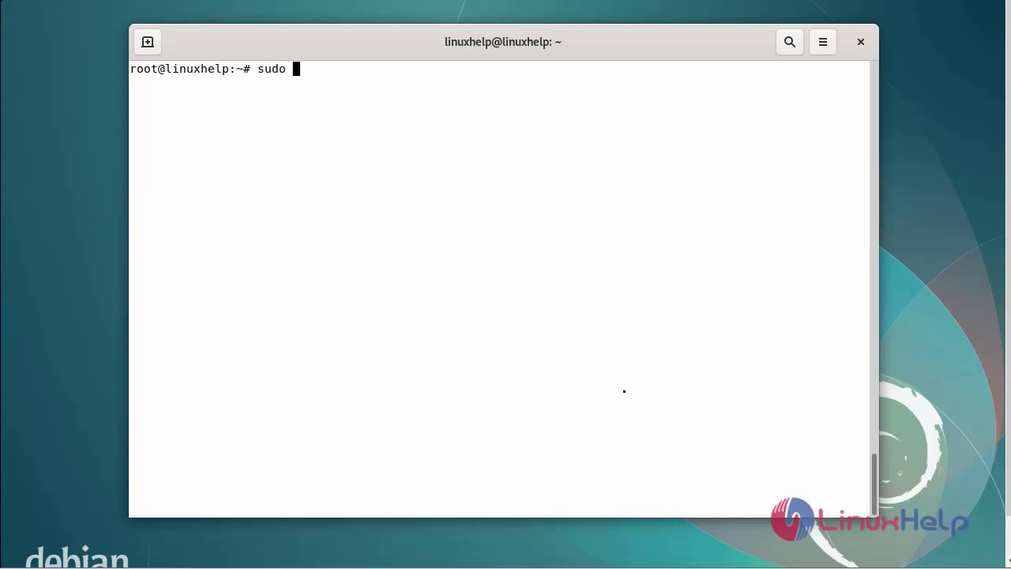
type("ufw")
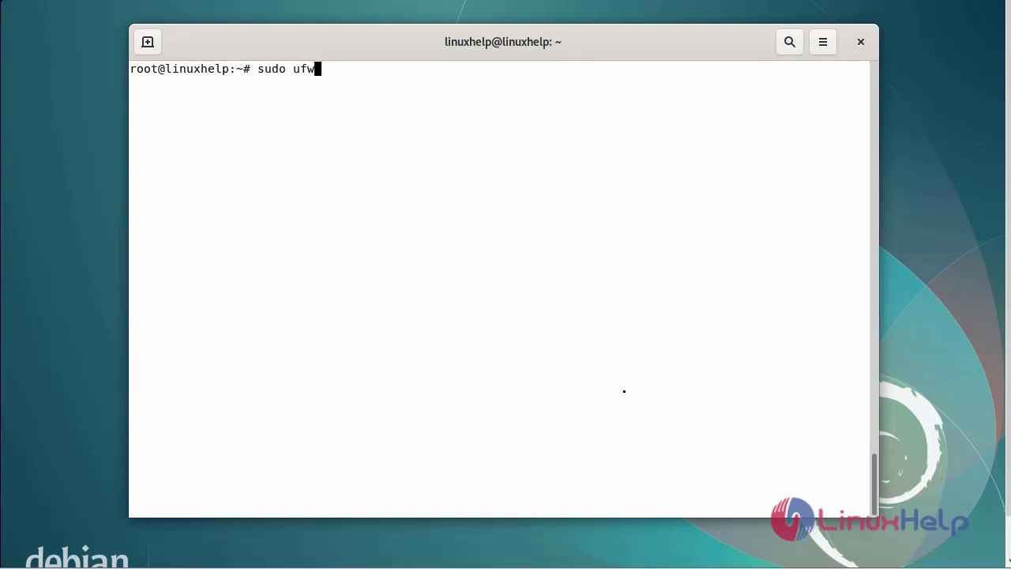
type("allow")
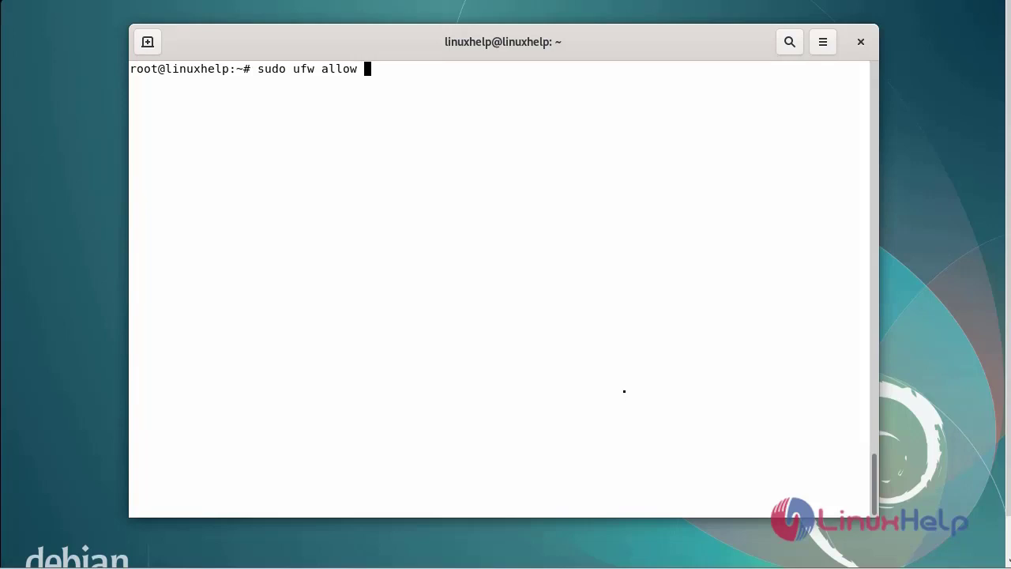
type("a")
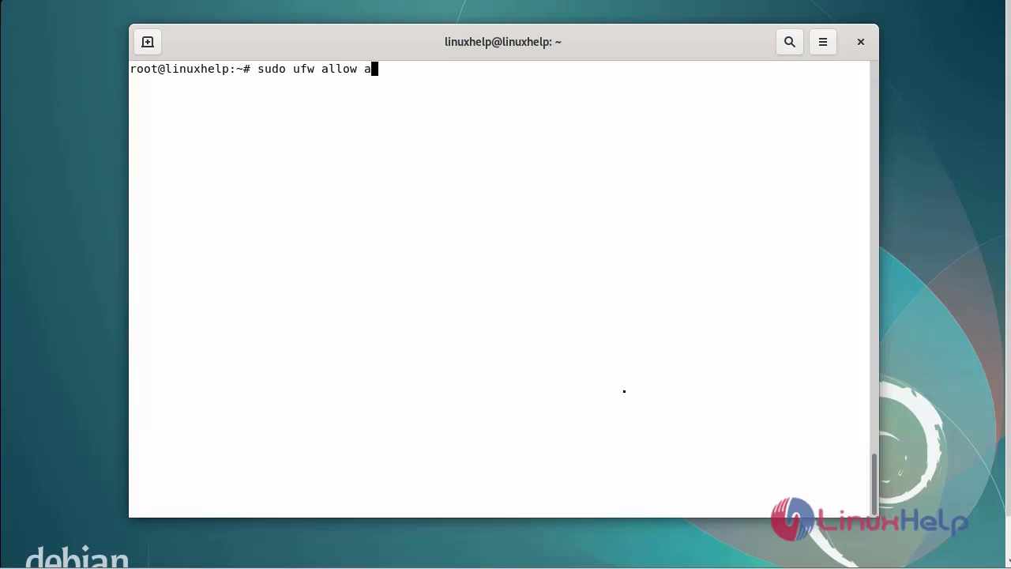
key("BackSpace")
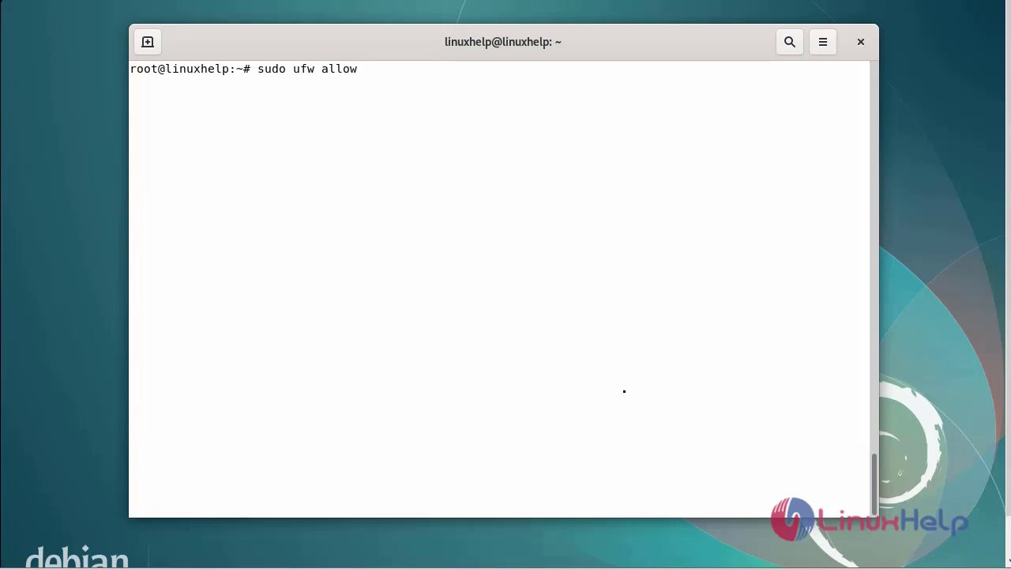
type("3389")
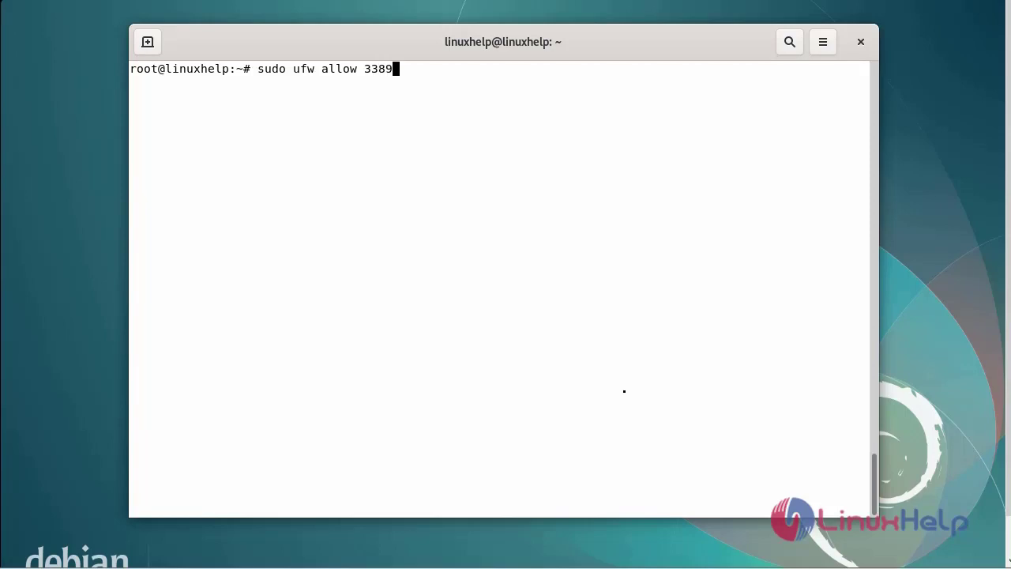
key("Return")
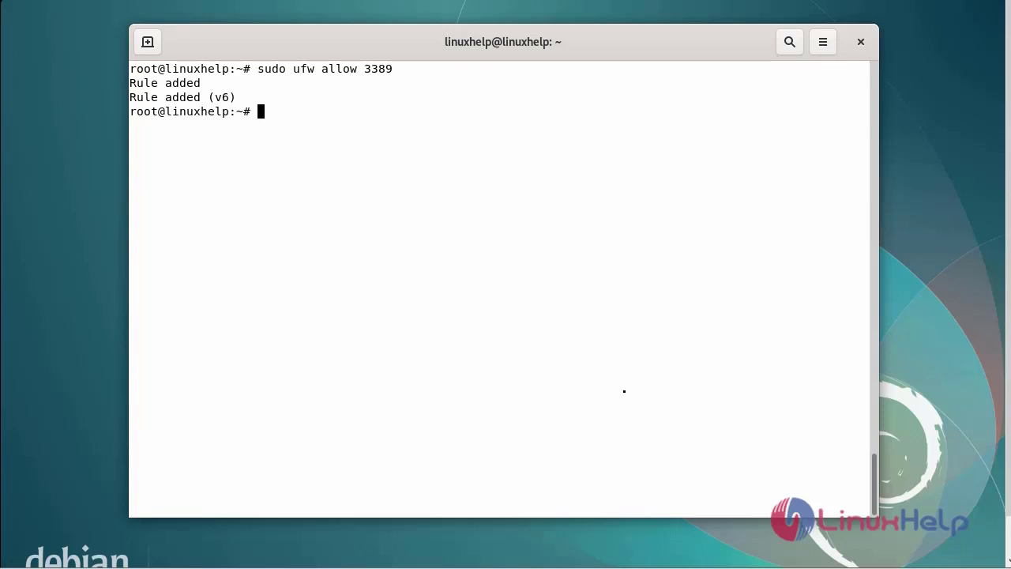
type("sud")
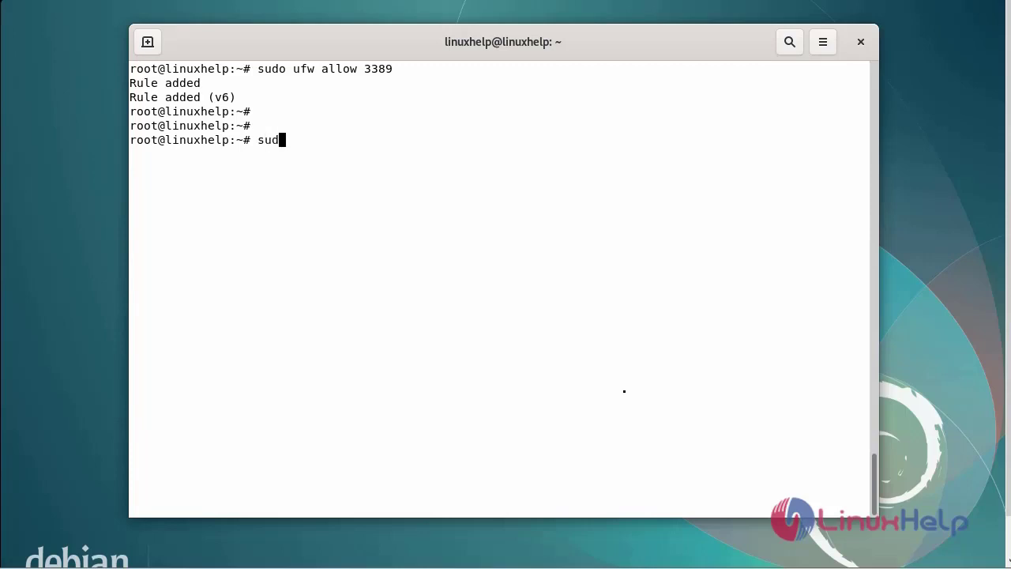
type("ufw status")
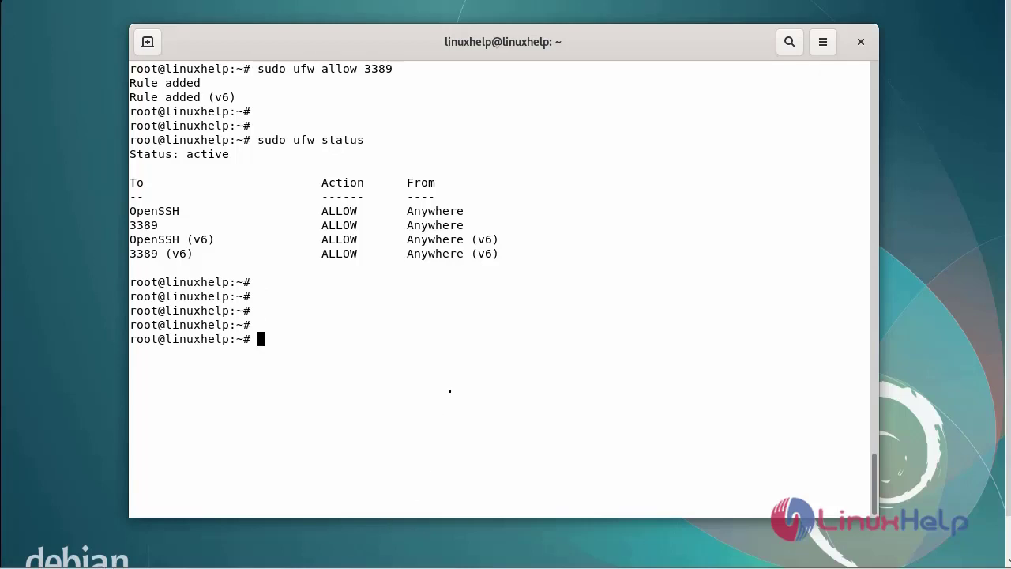
- Run 'ip a' to reveal the ens33 IPv4 address 192.168.2.128
type("ip a")
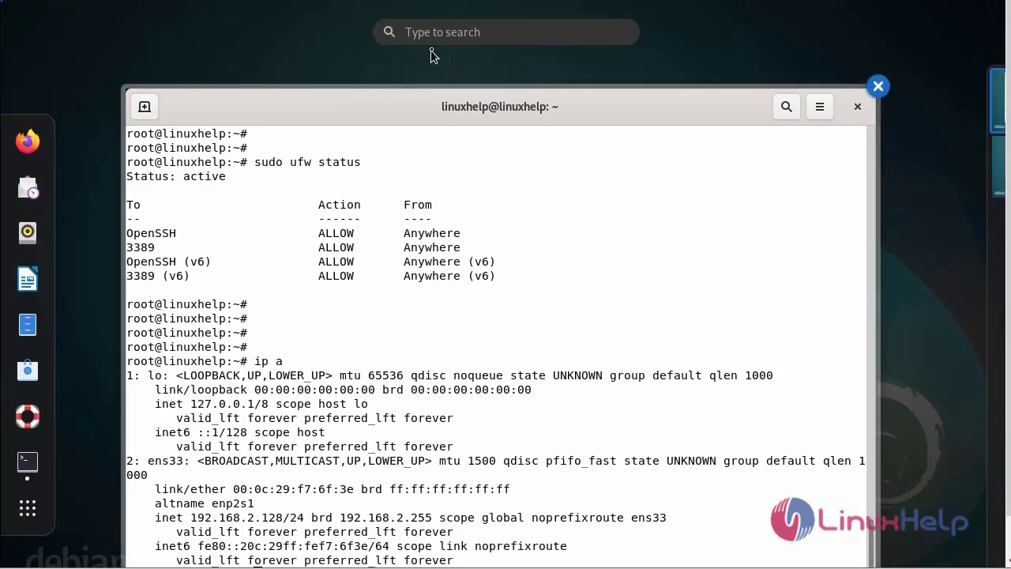
- Search 'rdp' in Activities and launch Remote Desktop Viewer
type("r")
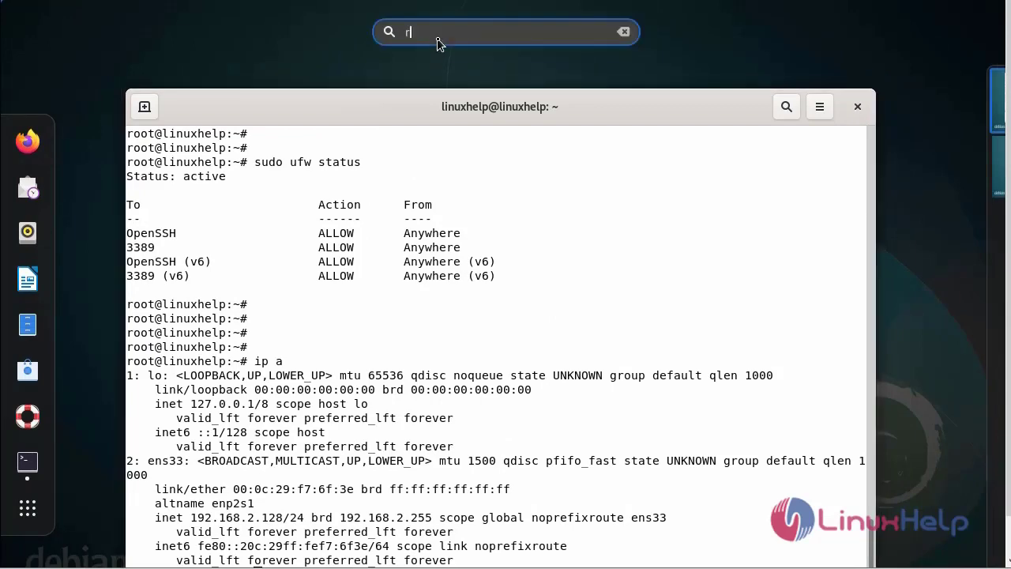
type("dp")
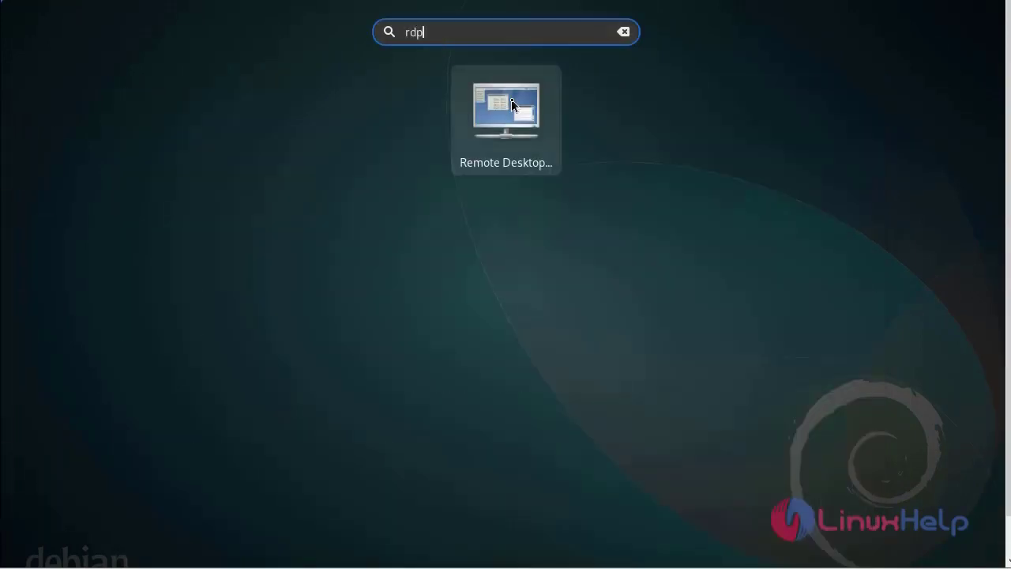
double_click(506, 107)
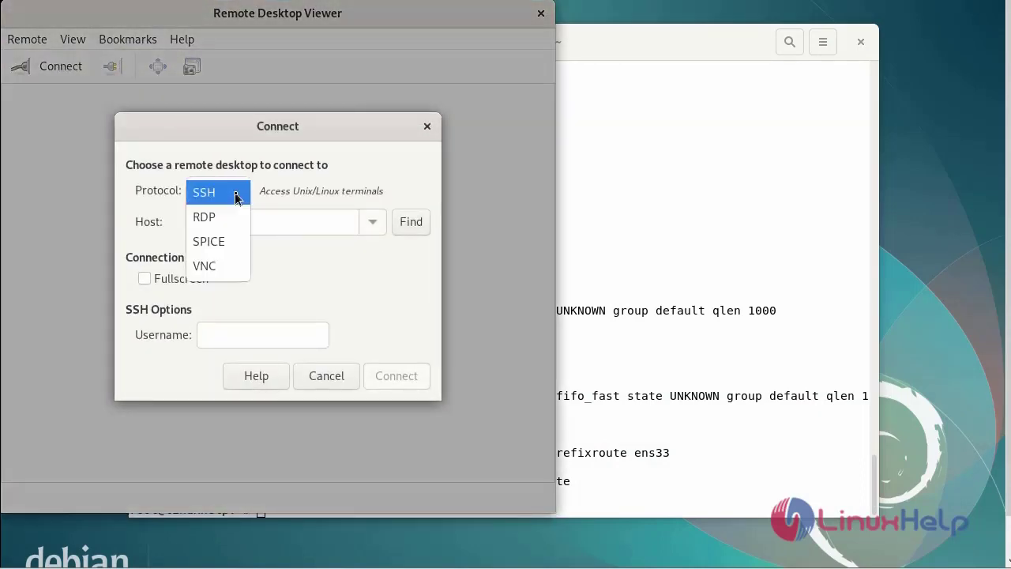
- Connect over RDP to host 192.168.2.128 as user linuxhelp
left_click(203, 216)
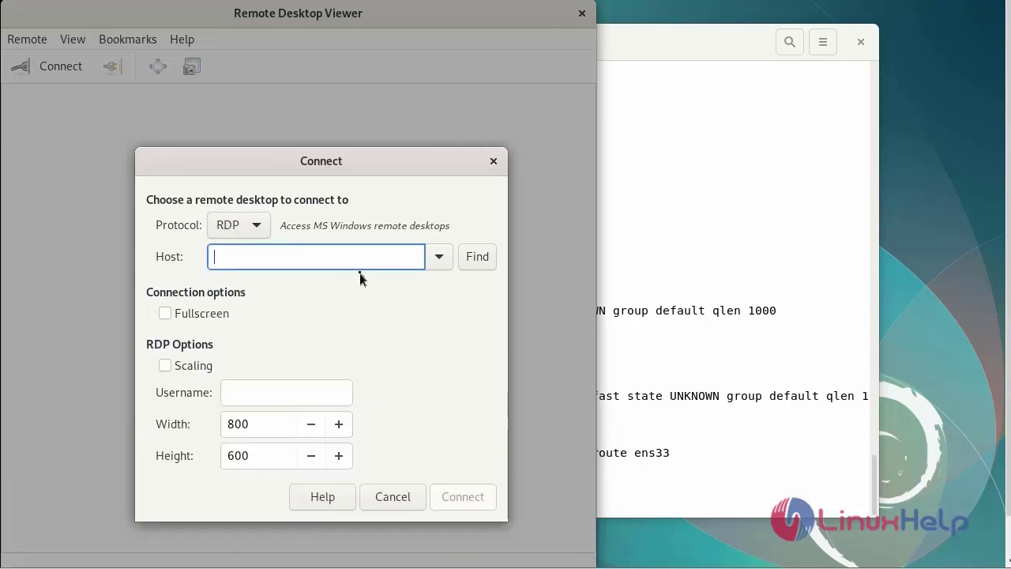
type("192.168.6.128")
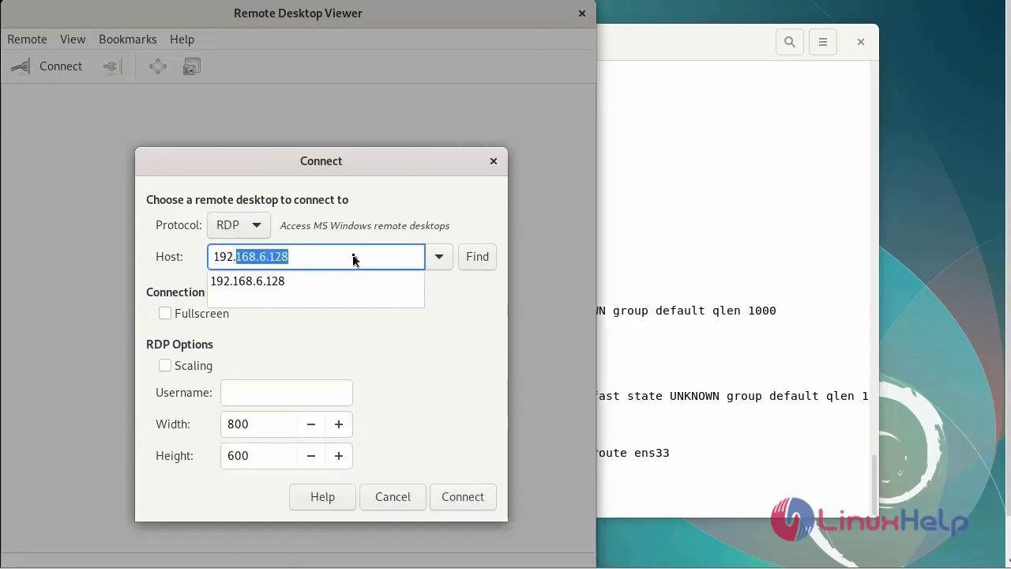
type("192.168.2.12")
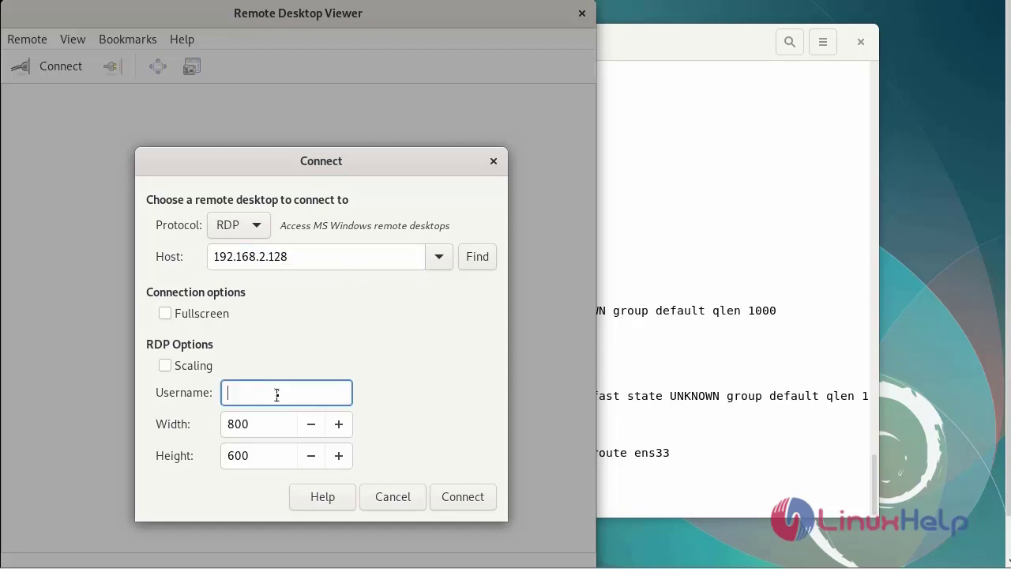
type("linuxhe")
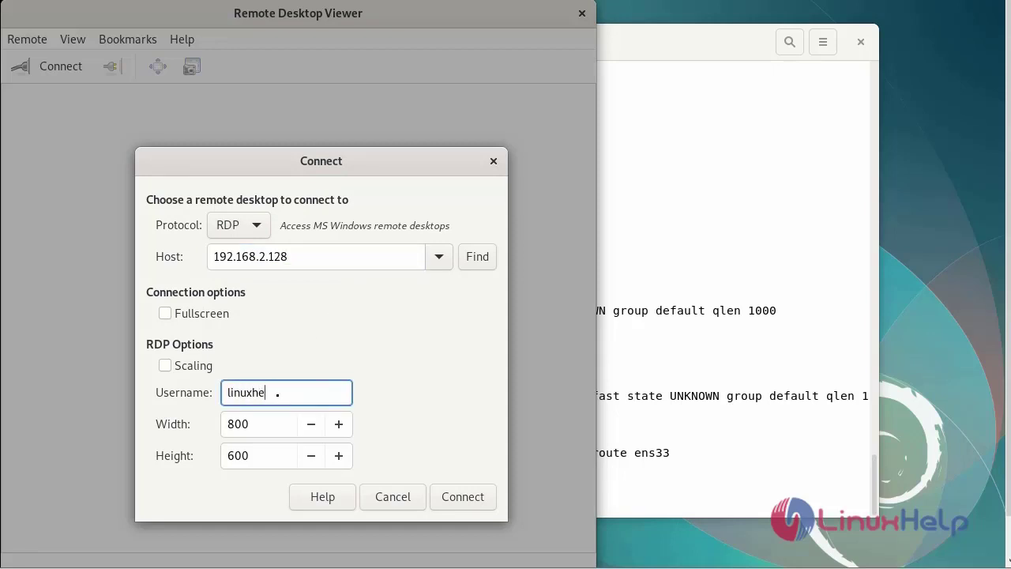
type("lp")
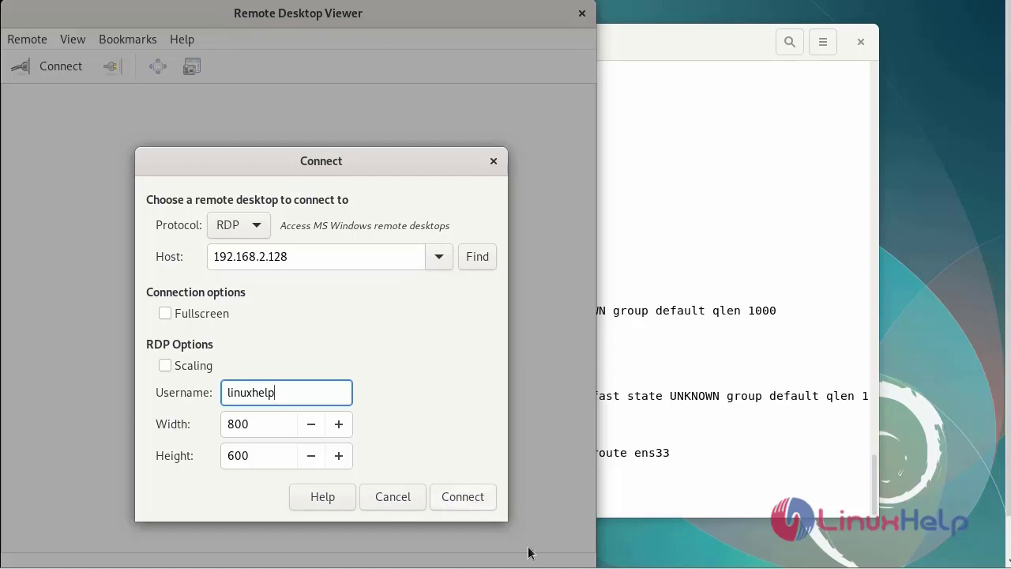
left_click(462, 496)
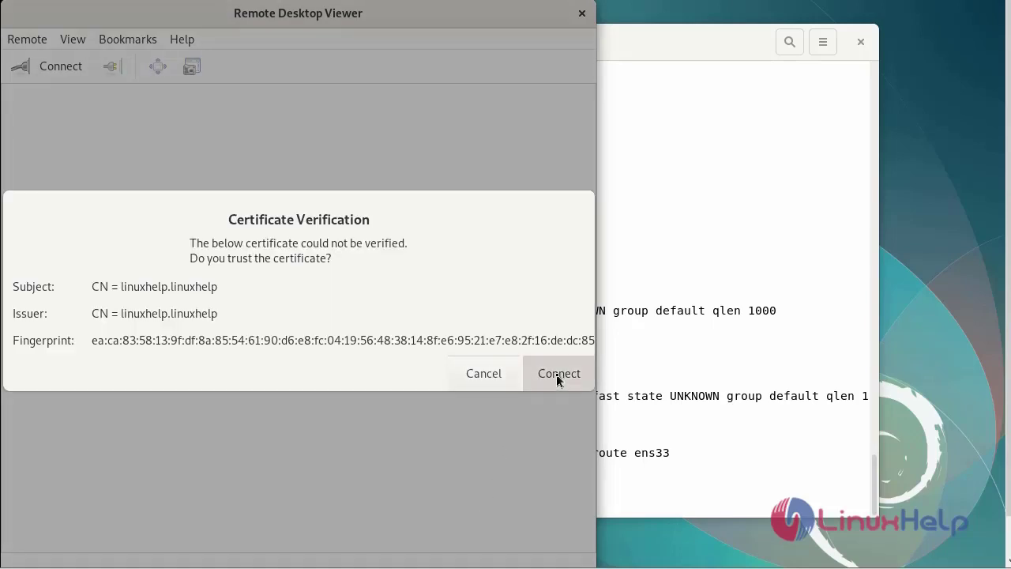
- Trust the unverified certificate and submit the linuxhelp password at the xrdp login
left_click(559, 373)
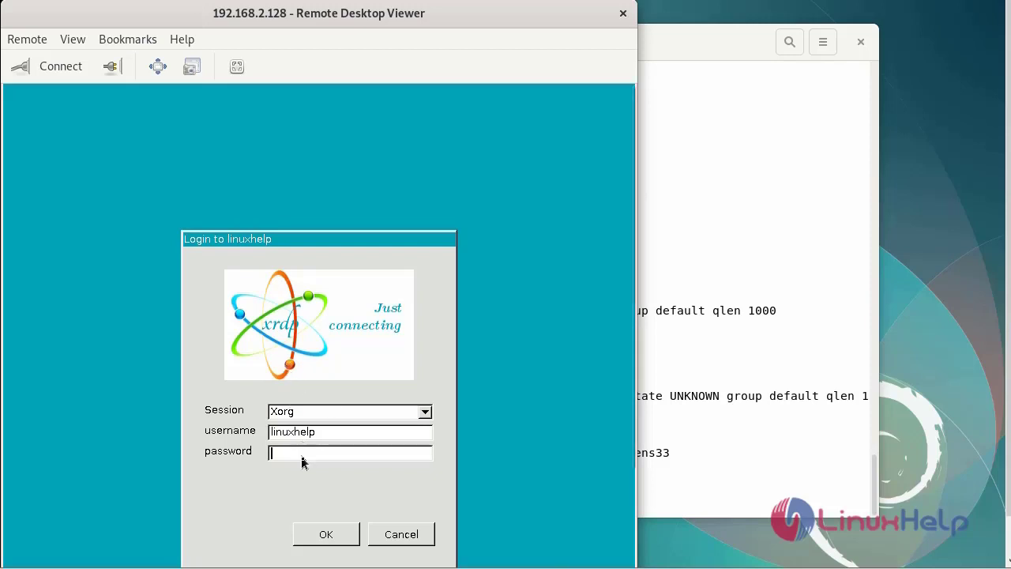
mouse_move(344, 467)
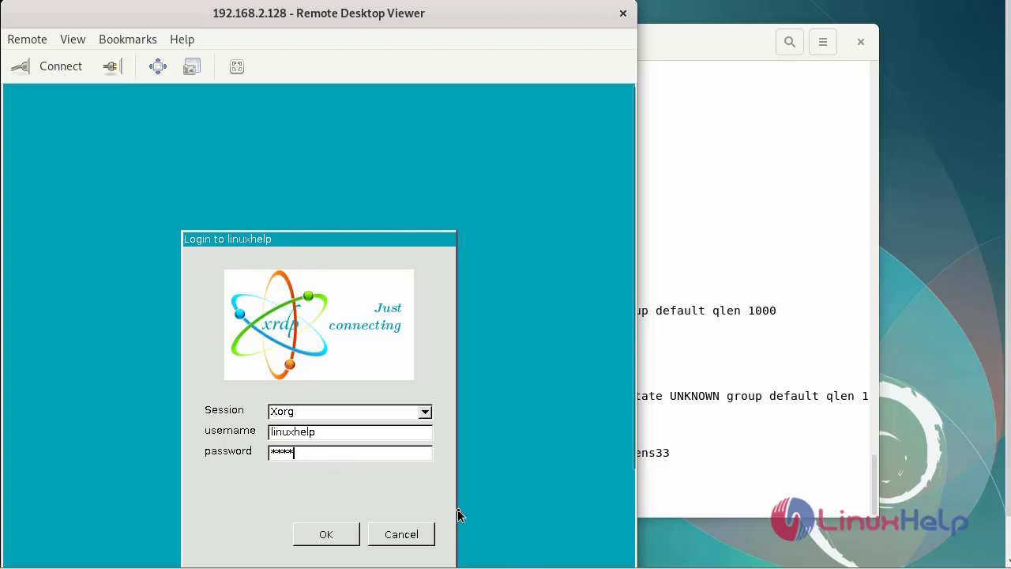
type("****")
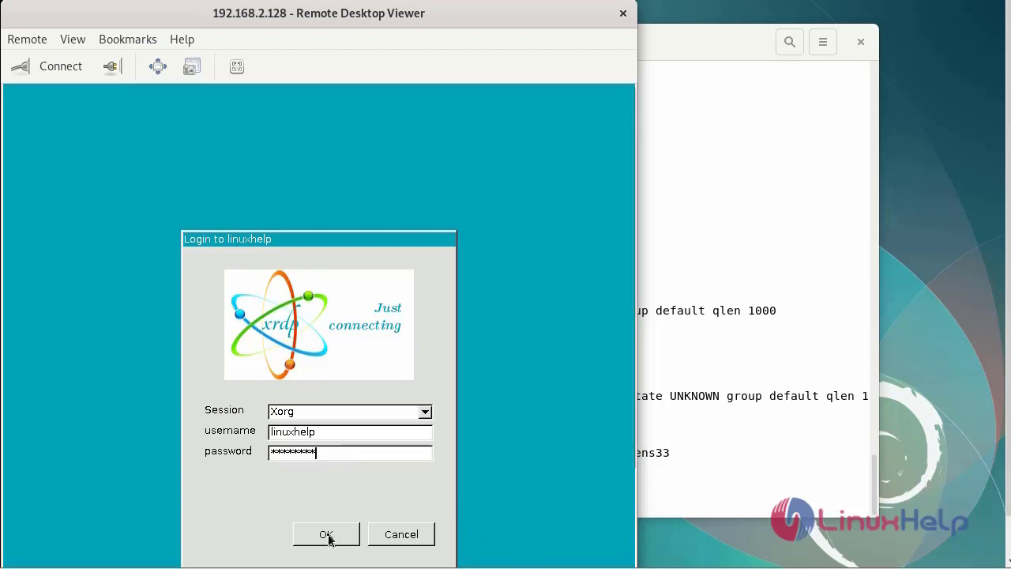
left_click(325, 534)
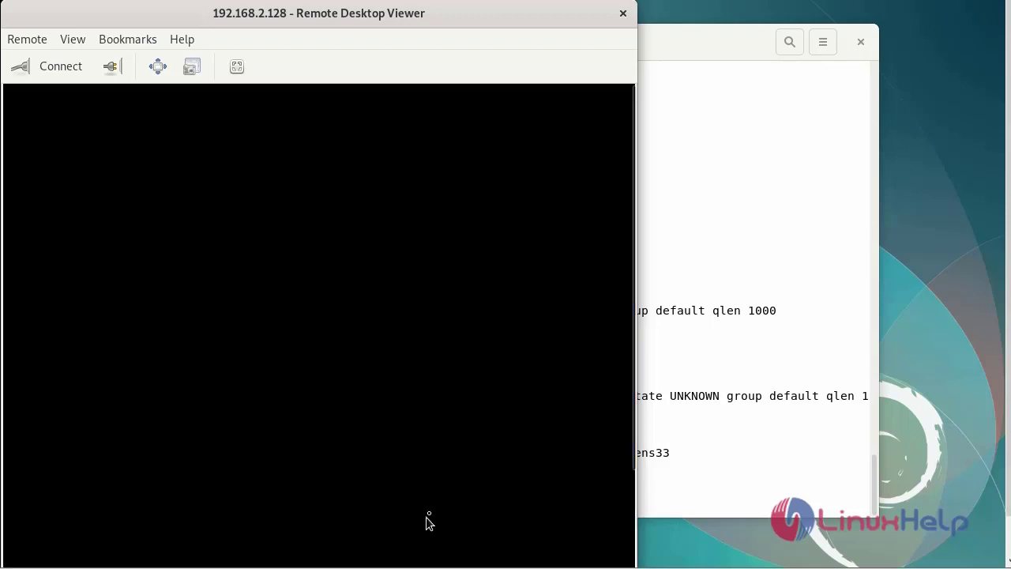